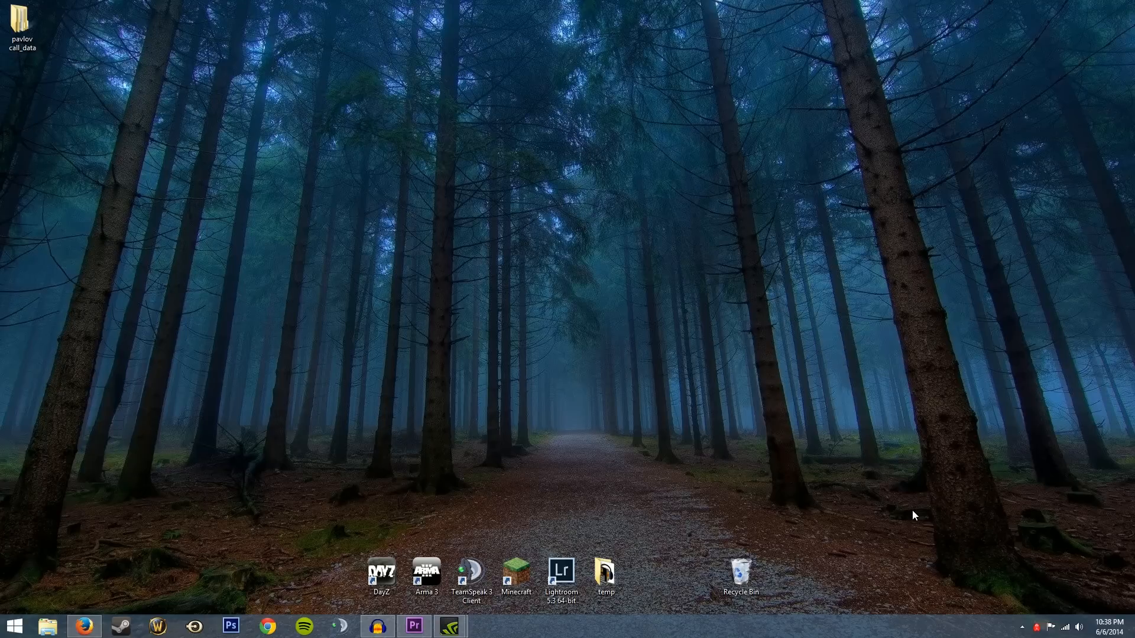
mouse_move(895, 513)
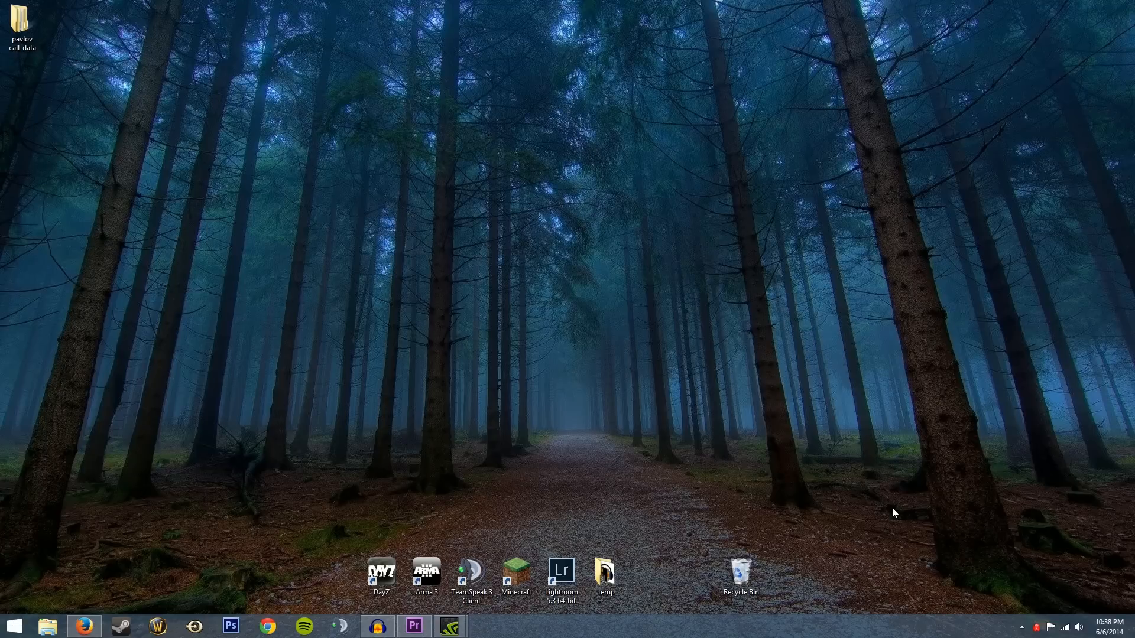
mouse_move(949, 456)
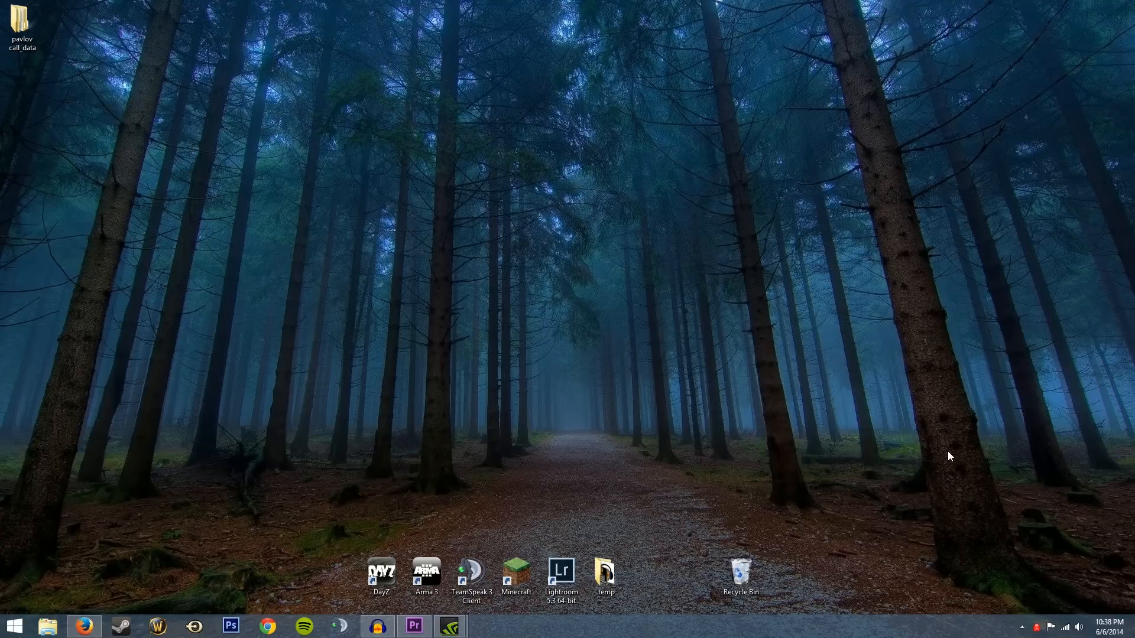
mouse_move(943, 421)
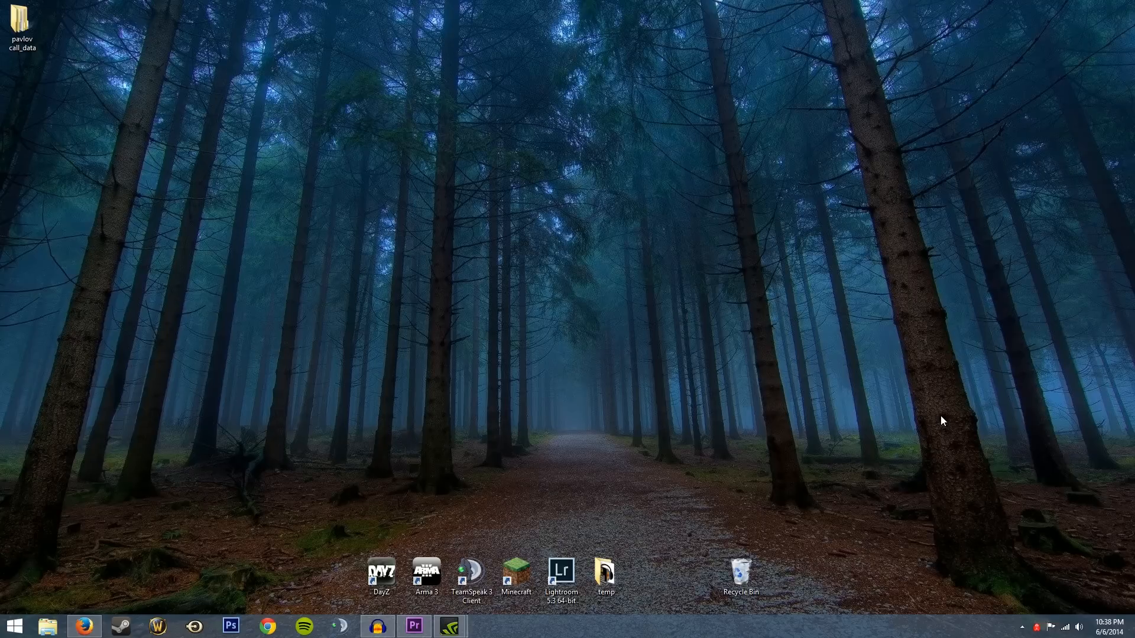
mouse_move(898, 494)
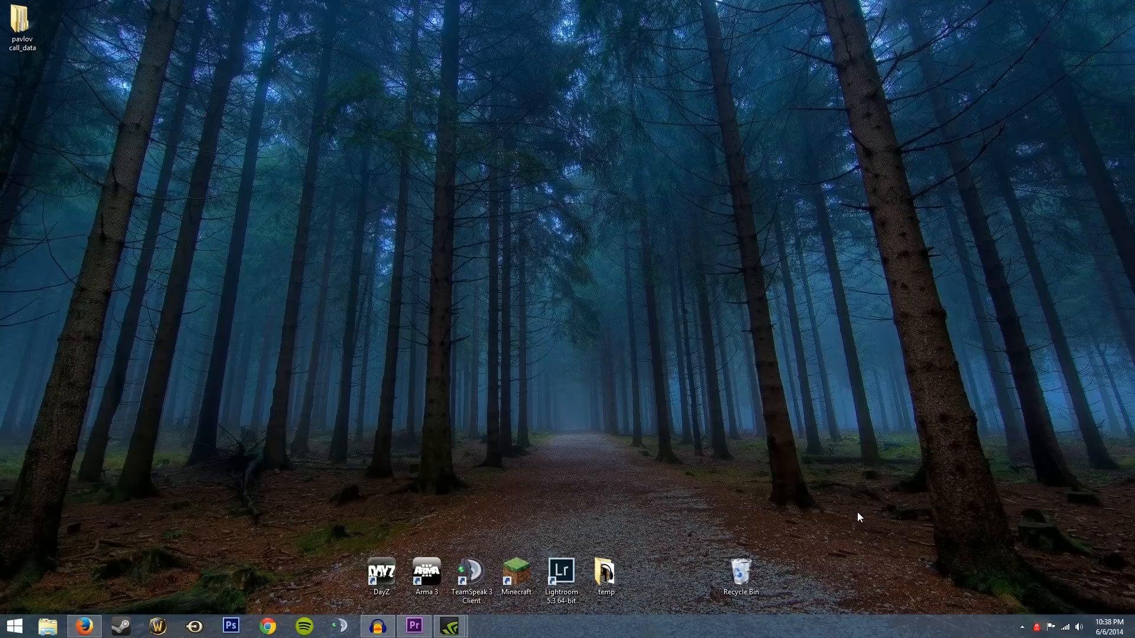
Dismiss the GeForce Experience window and move the audio recorder out of sight.
left_click(377, 626)
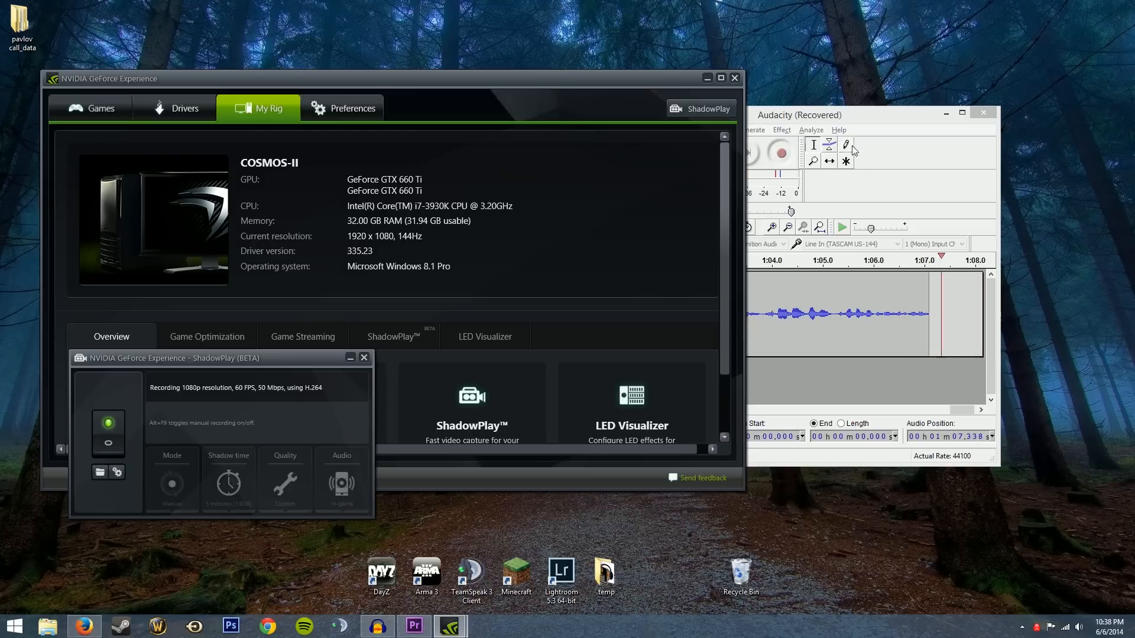
left_click(364, 357)
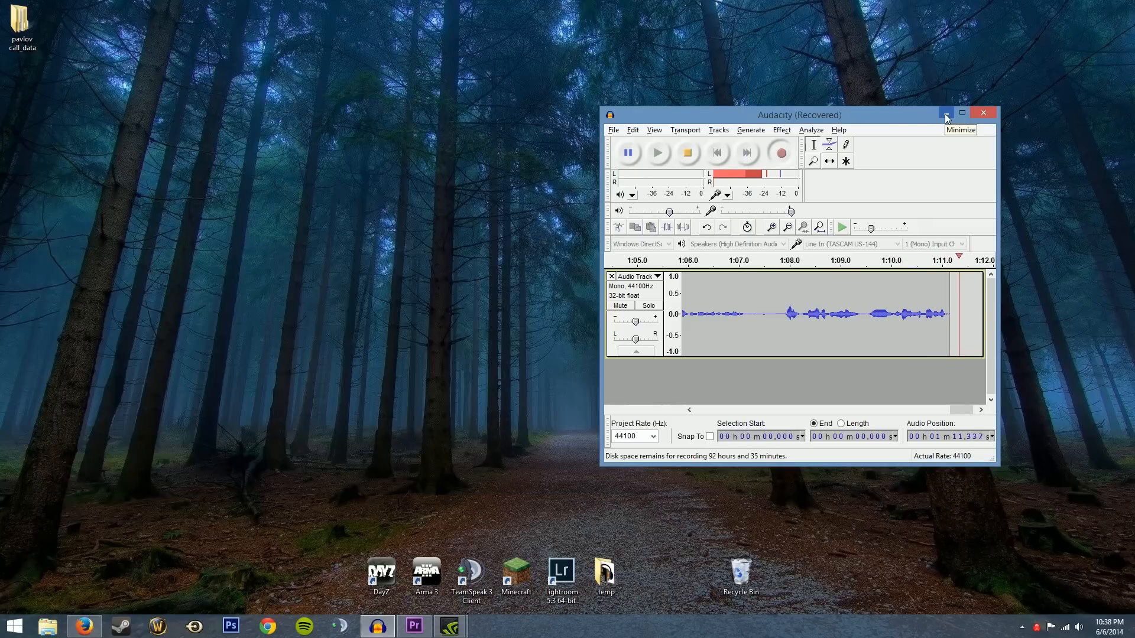
left_click(946, 114)
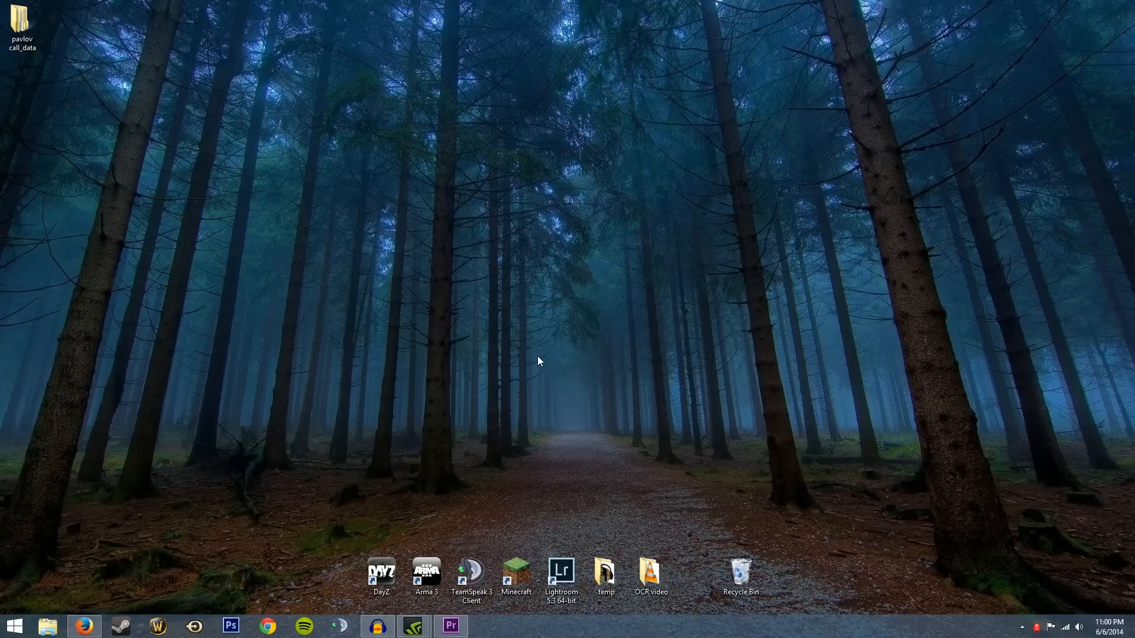
mouse_move(706, 478)
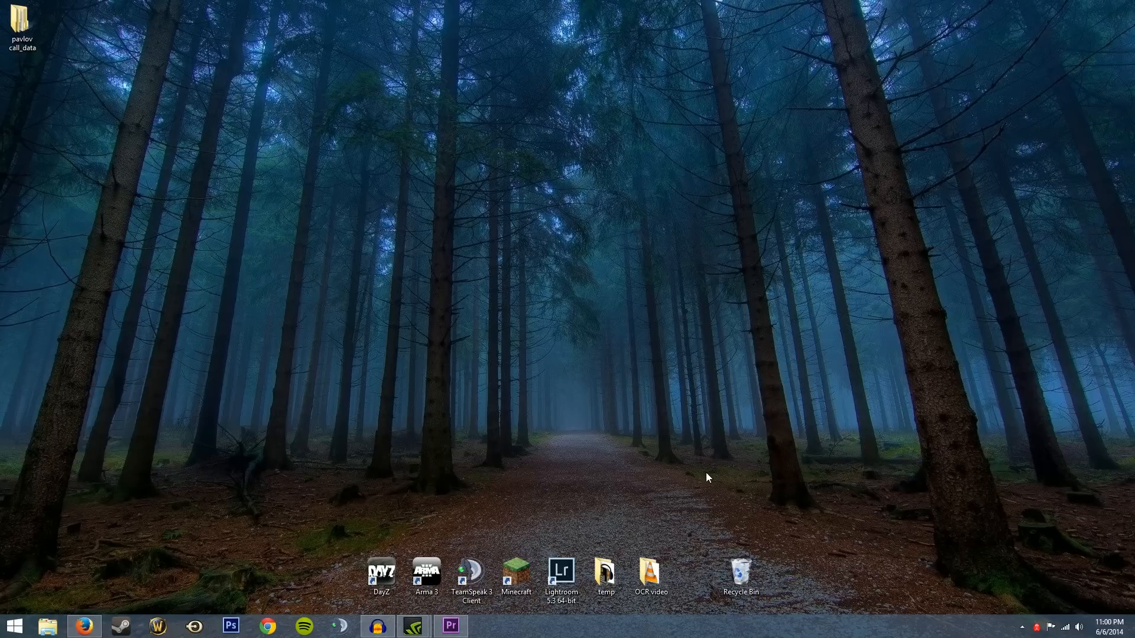
mouse_move(729, 460)
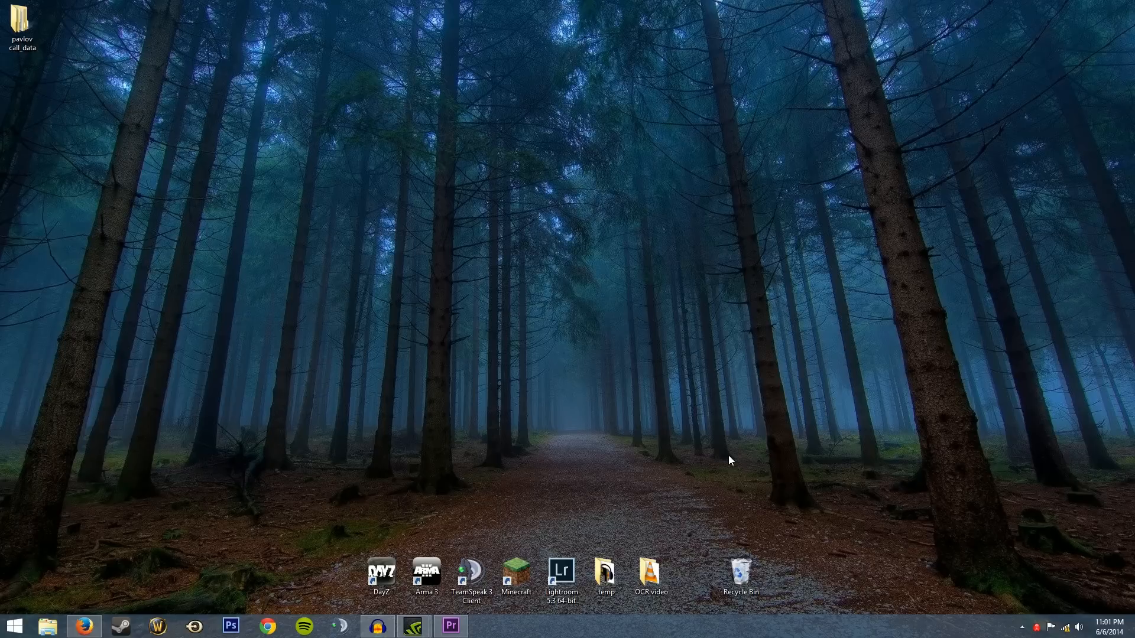
mouse_move(484, 463)
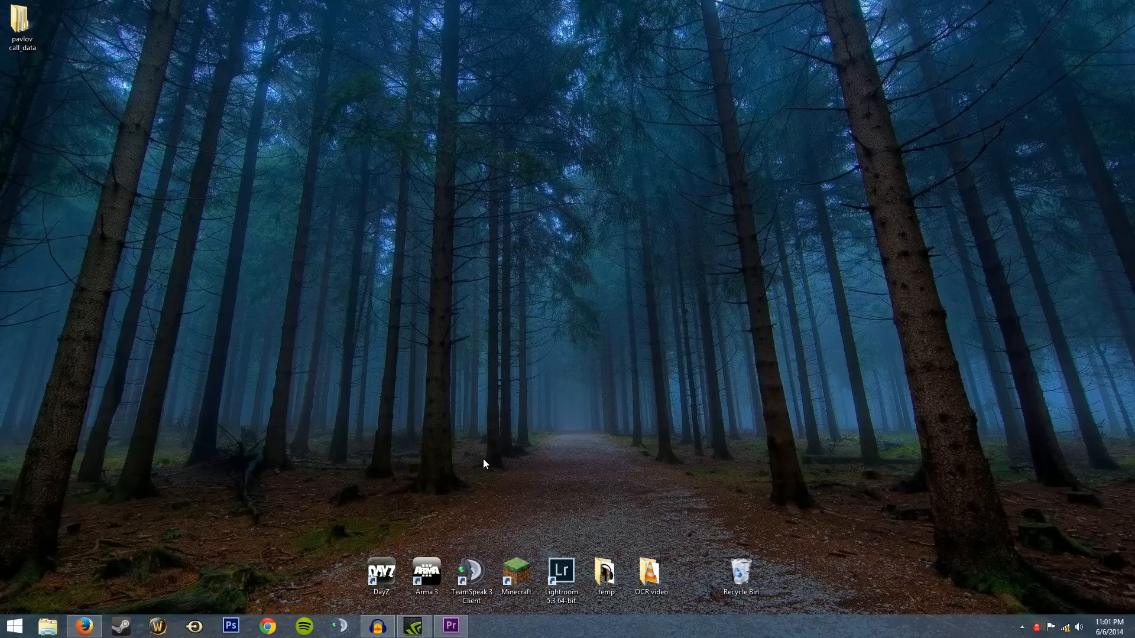
mouse_move(647, 456)
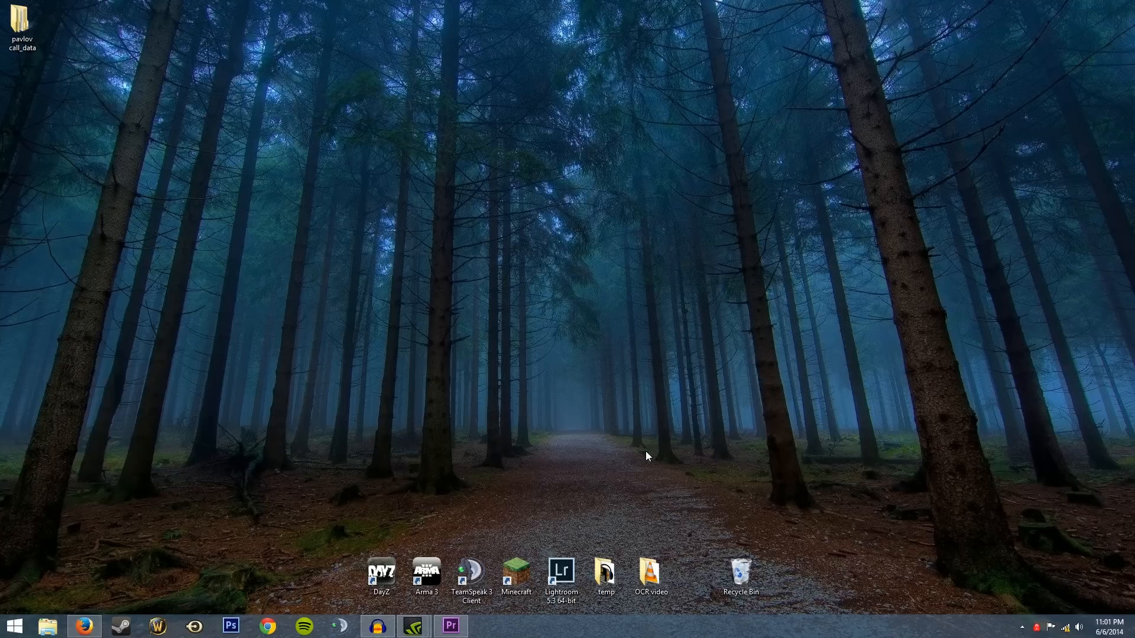
mouse_move(663, 437)
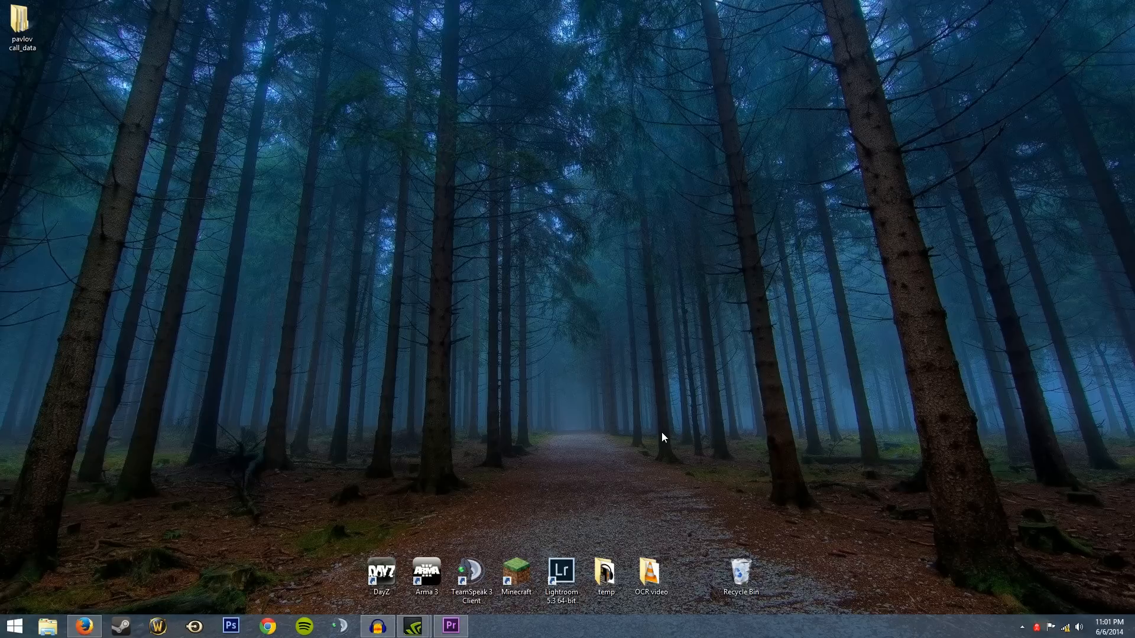
mouse_move(656, 441)
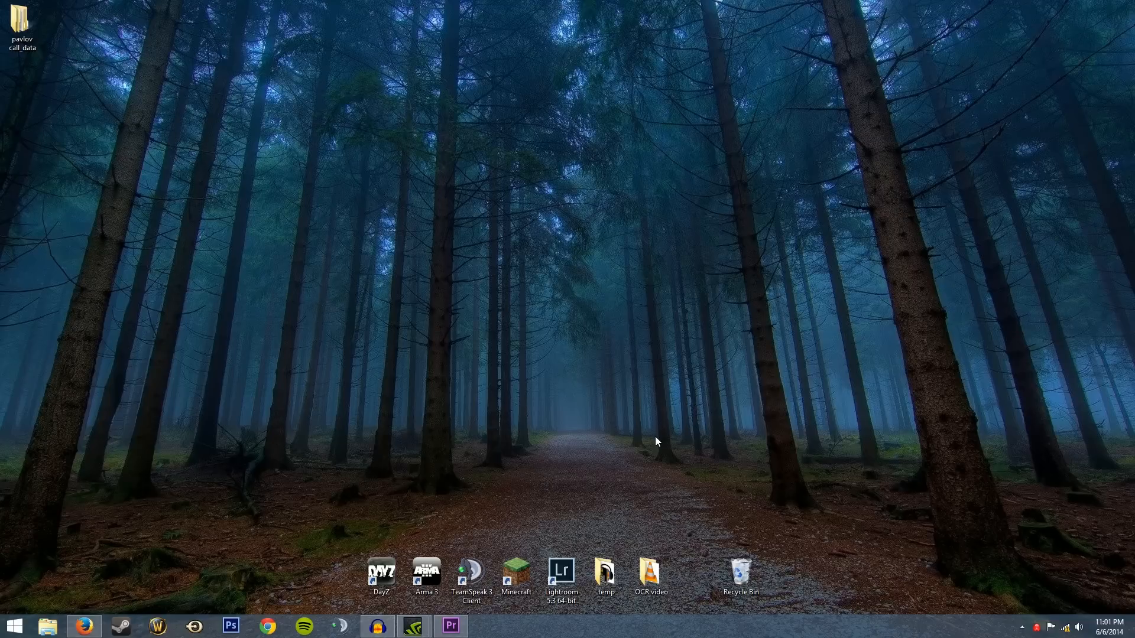
mouse_move(645, 463)
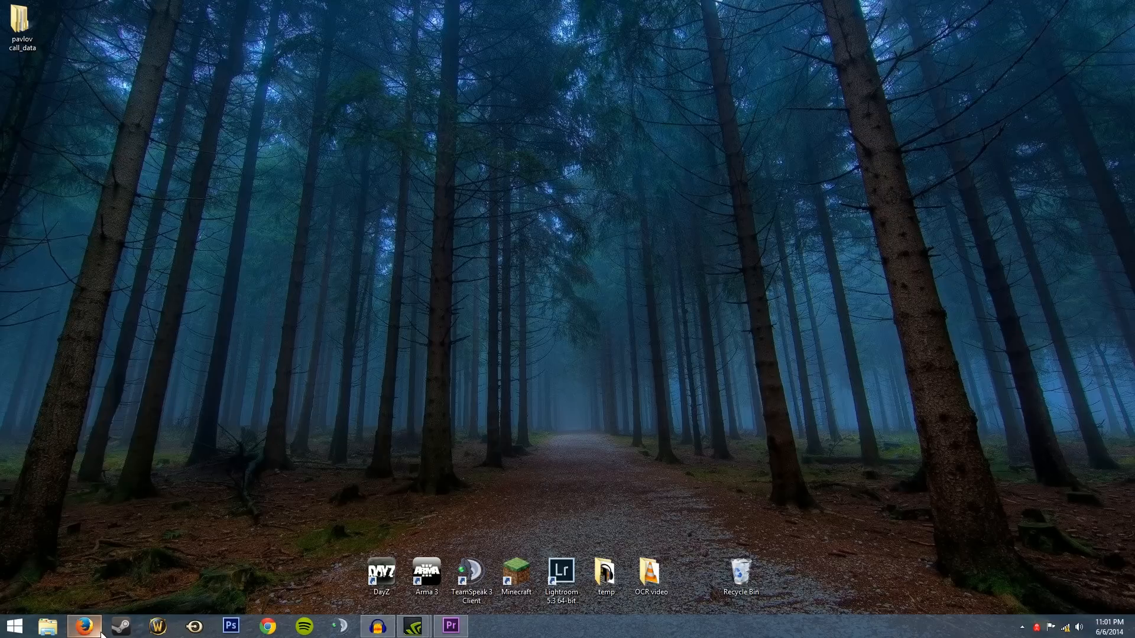
Bring up Firefox on the Wikipedia OCR article and scroll down through the Techniques section.
left_click(85, 627)
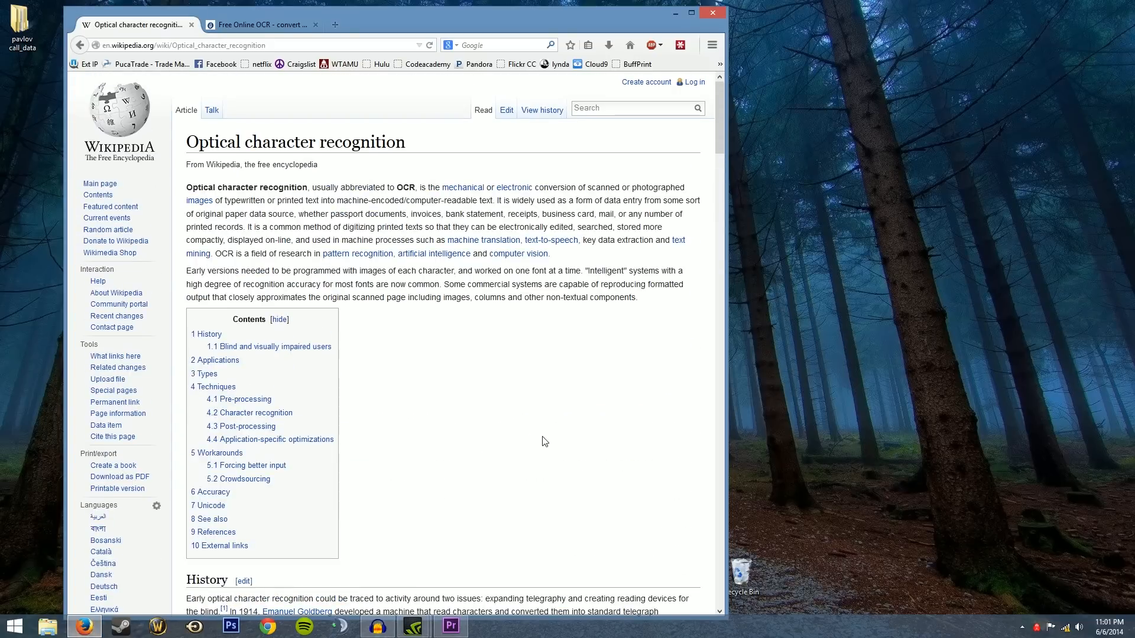
mouse_move(435, 369)
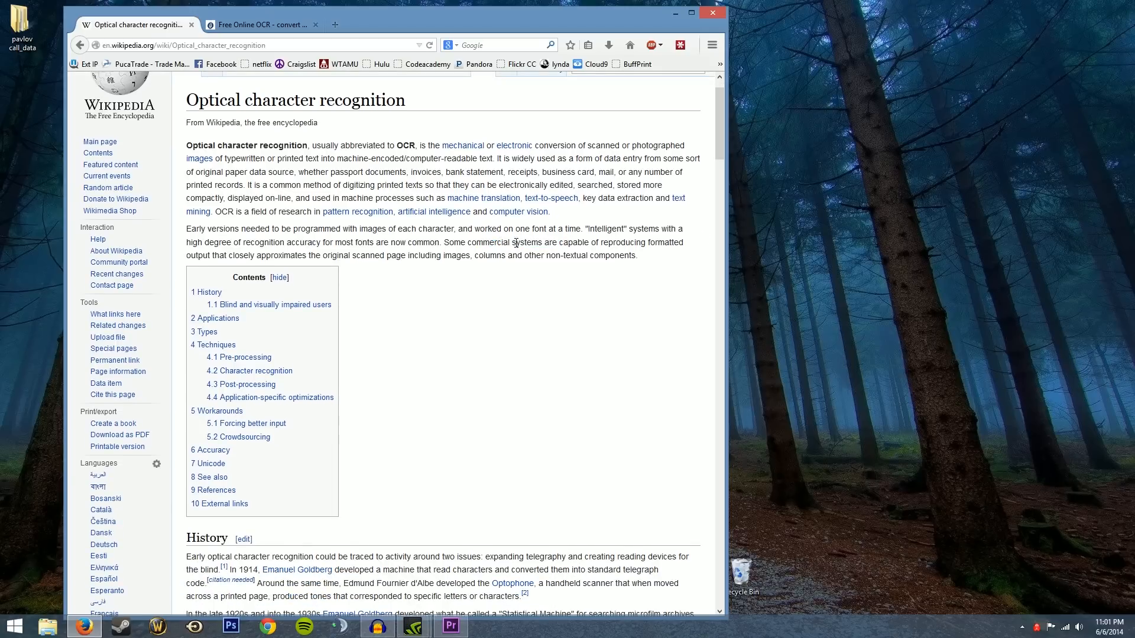
scroll("up", 3)
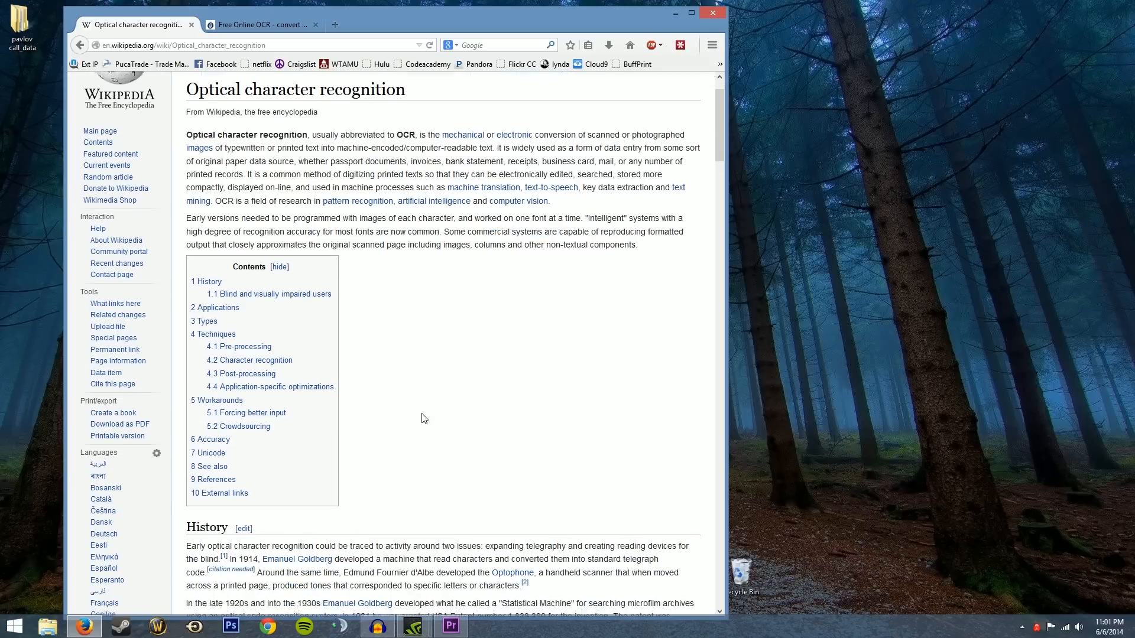
scroll("down", 3)
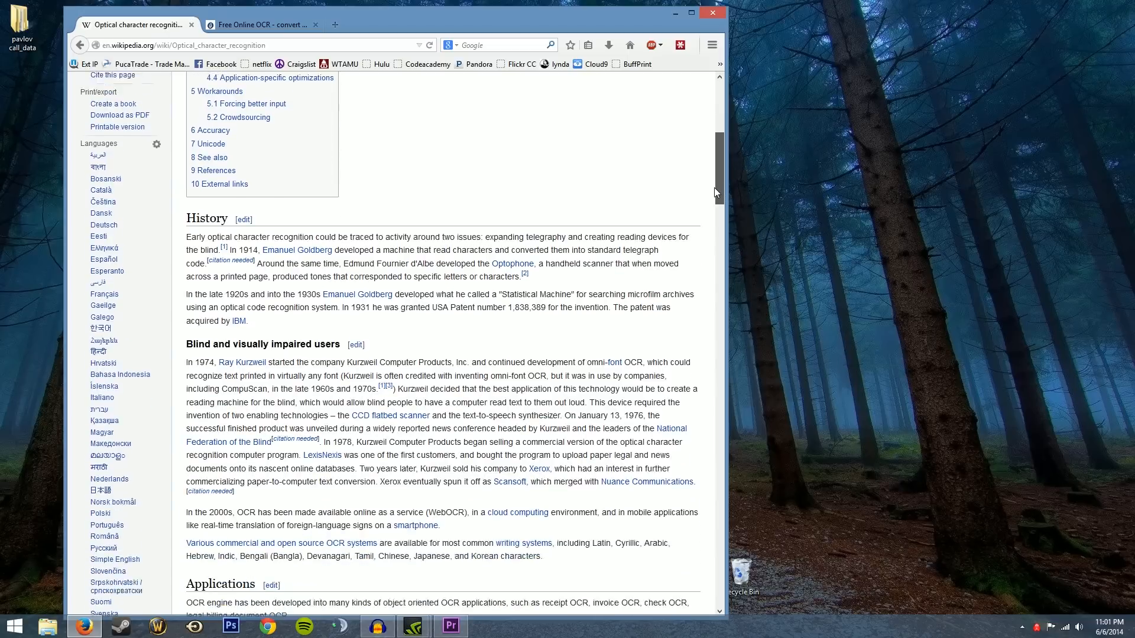
scroll("down", 3)
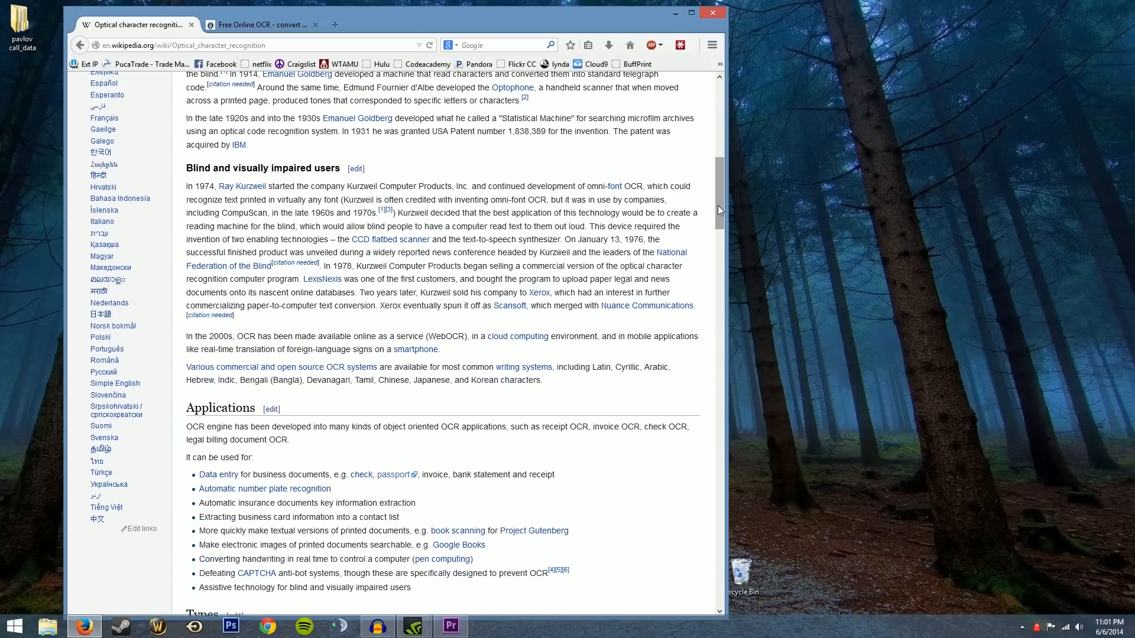
scroll("down", 3)
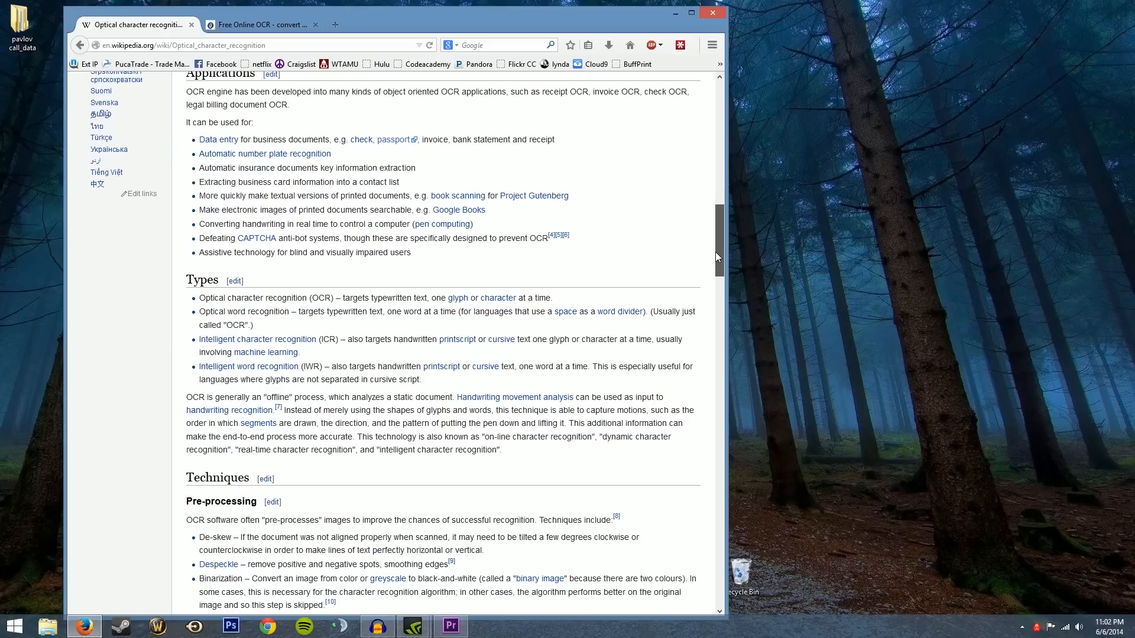
scroll("down", 3)
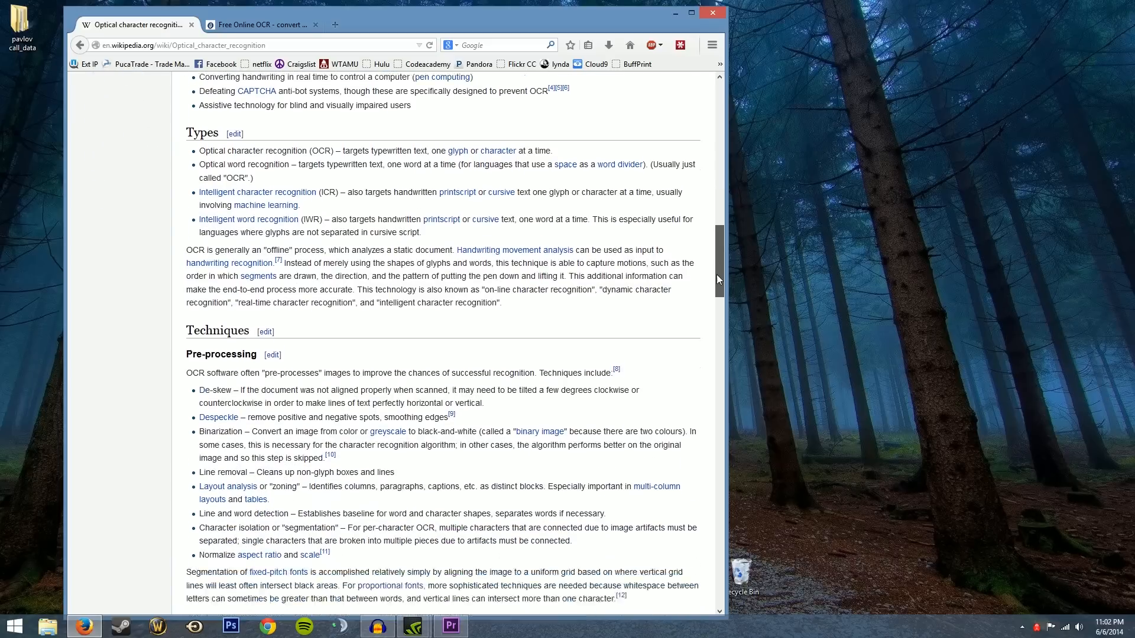
scroll("down", 3)
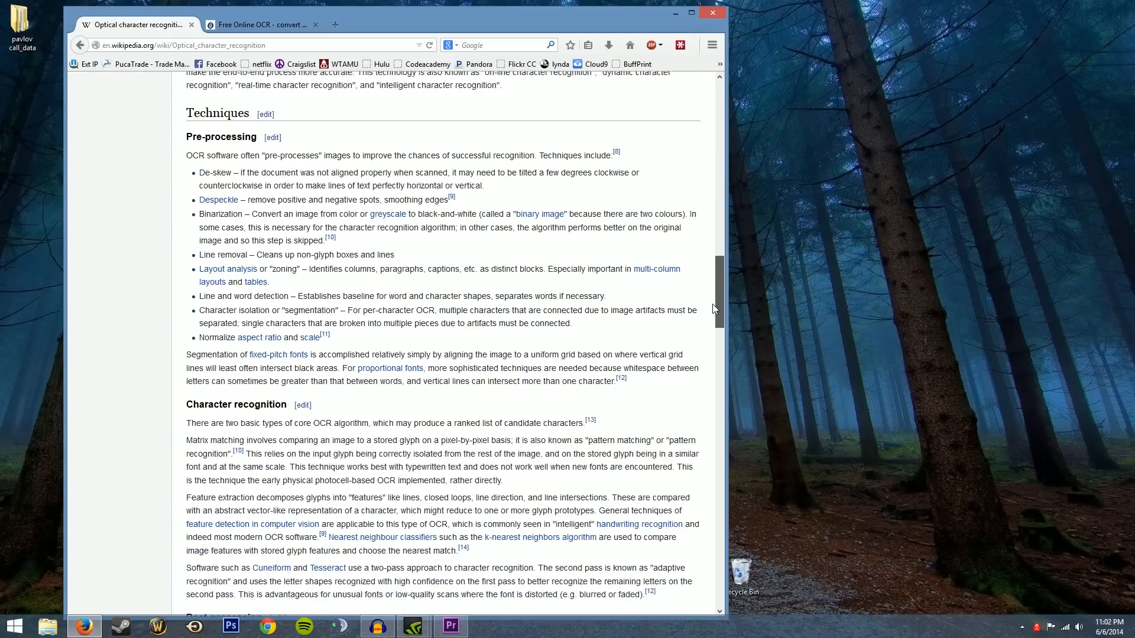
scroll("down", 3)
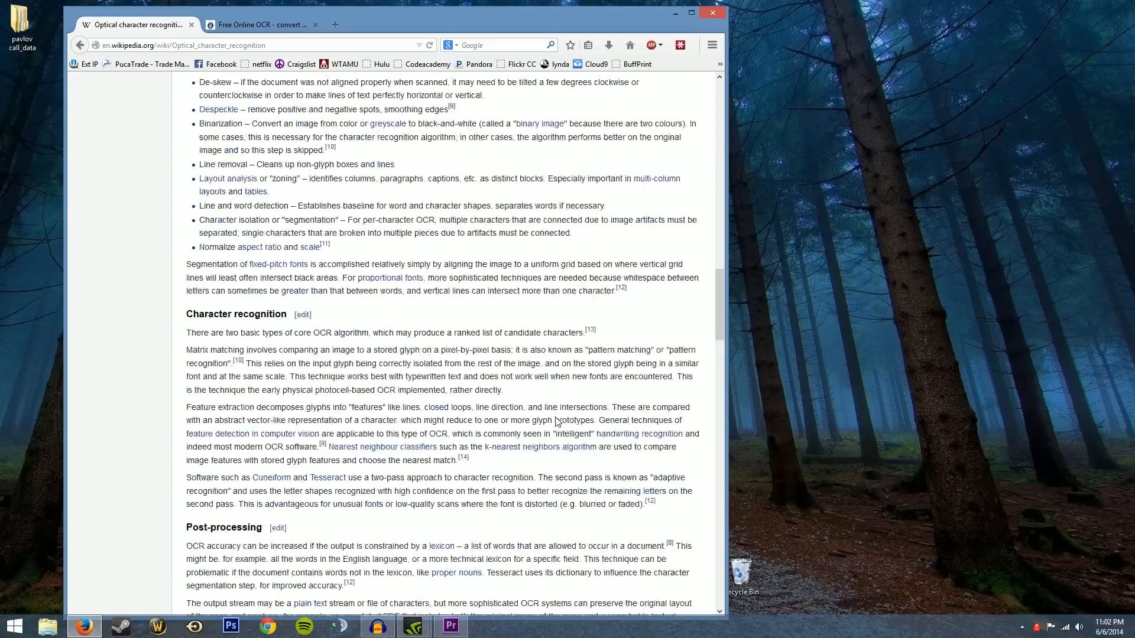
scroll("down", 3)
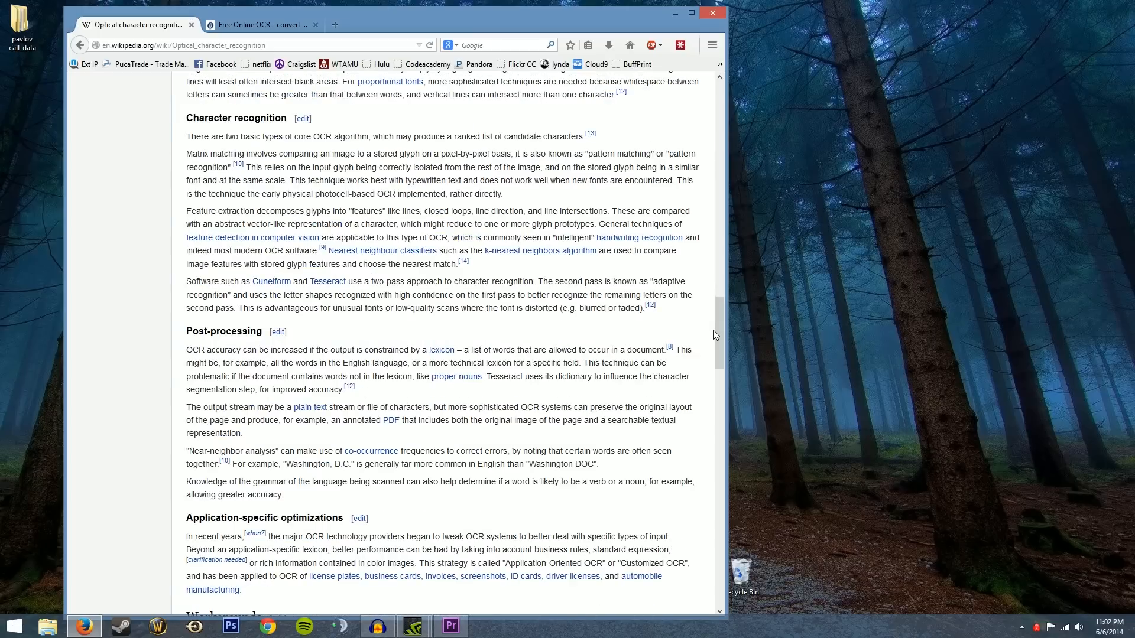
Read on through the Post-processing section, then return to the top of the article.
scroll("up", 3)
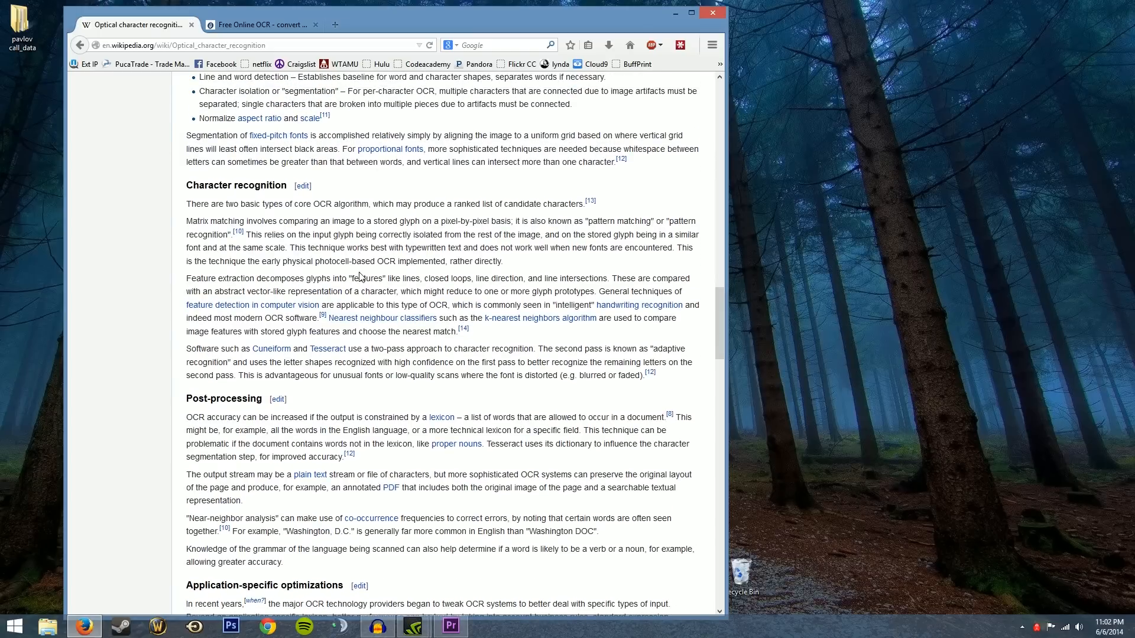
mouse_move(533, 386)
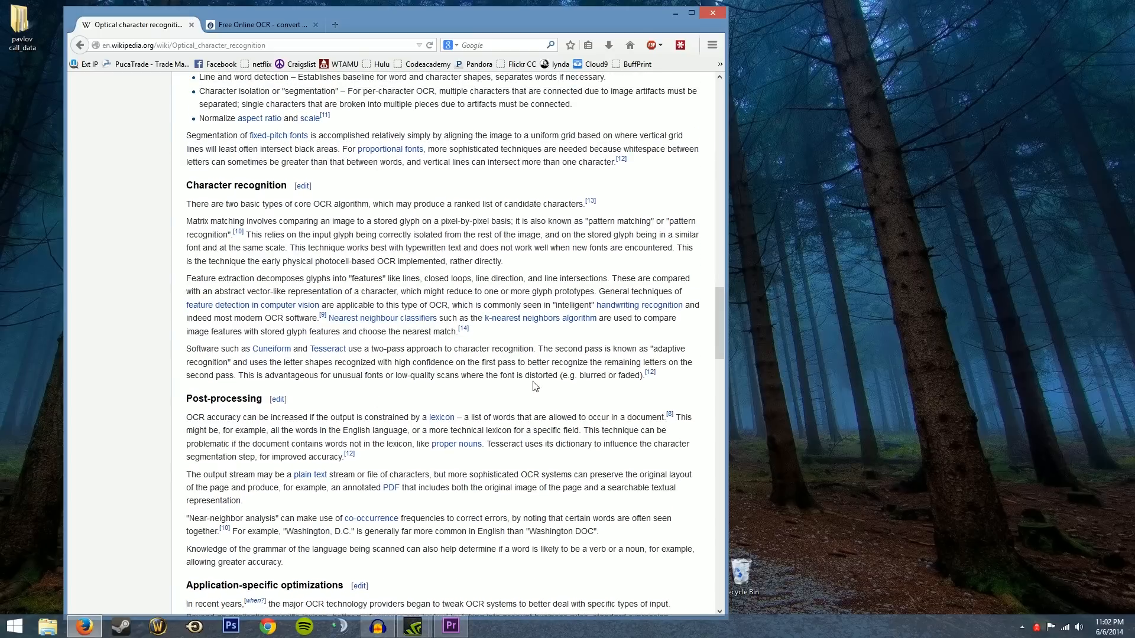
scroll("down", 3)
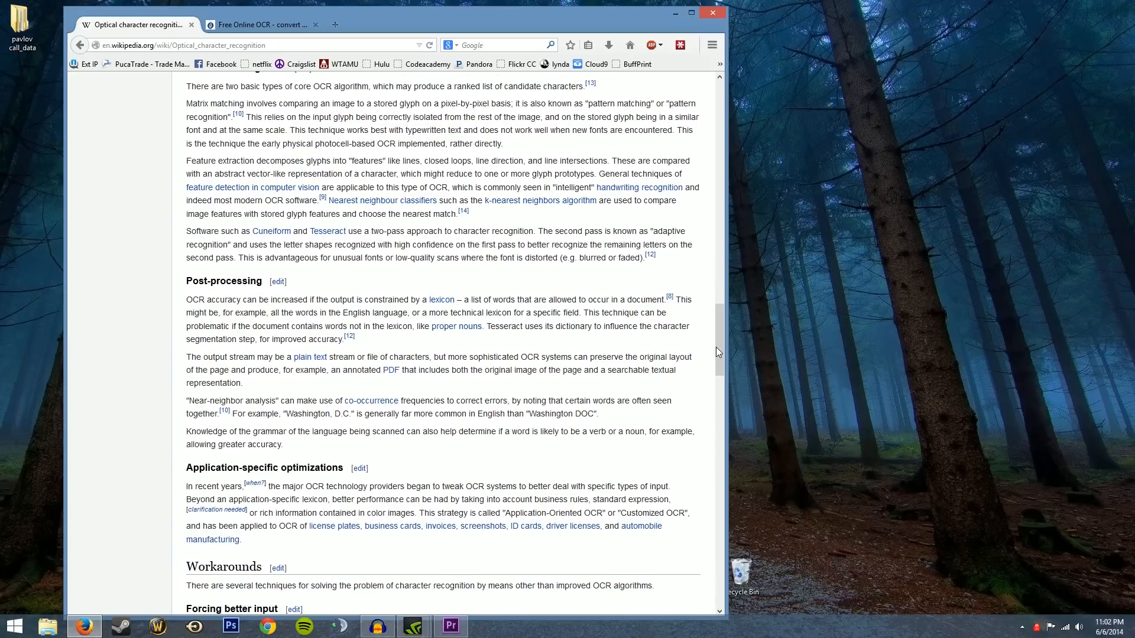
mouse_move(741, 324)
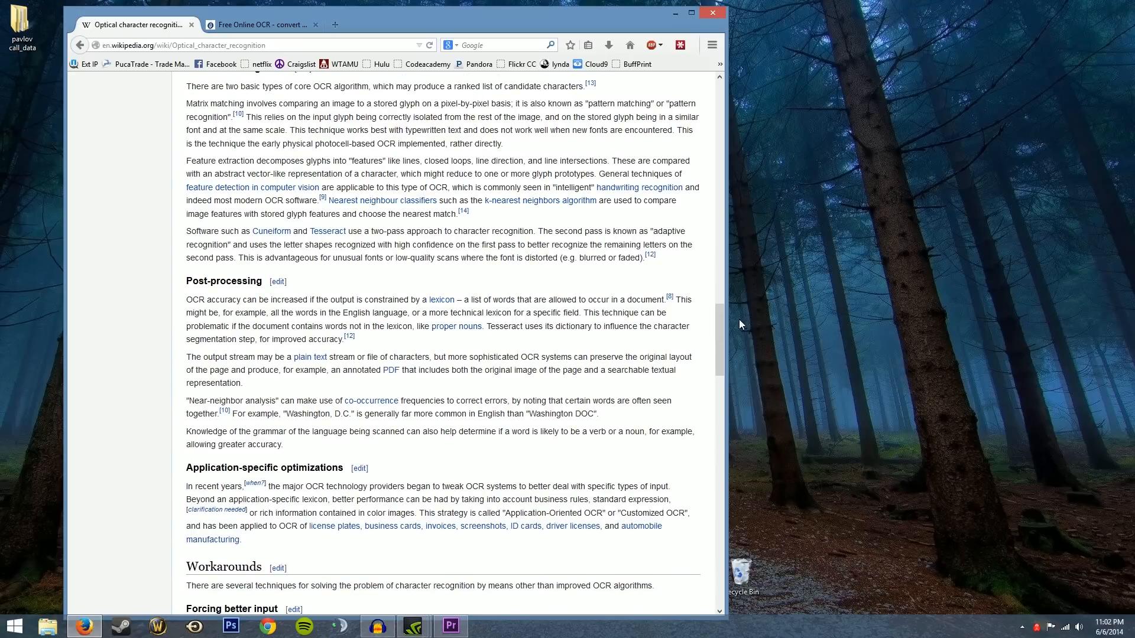
scroll("down", 3)
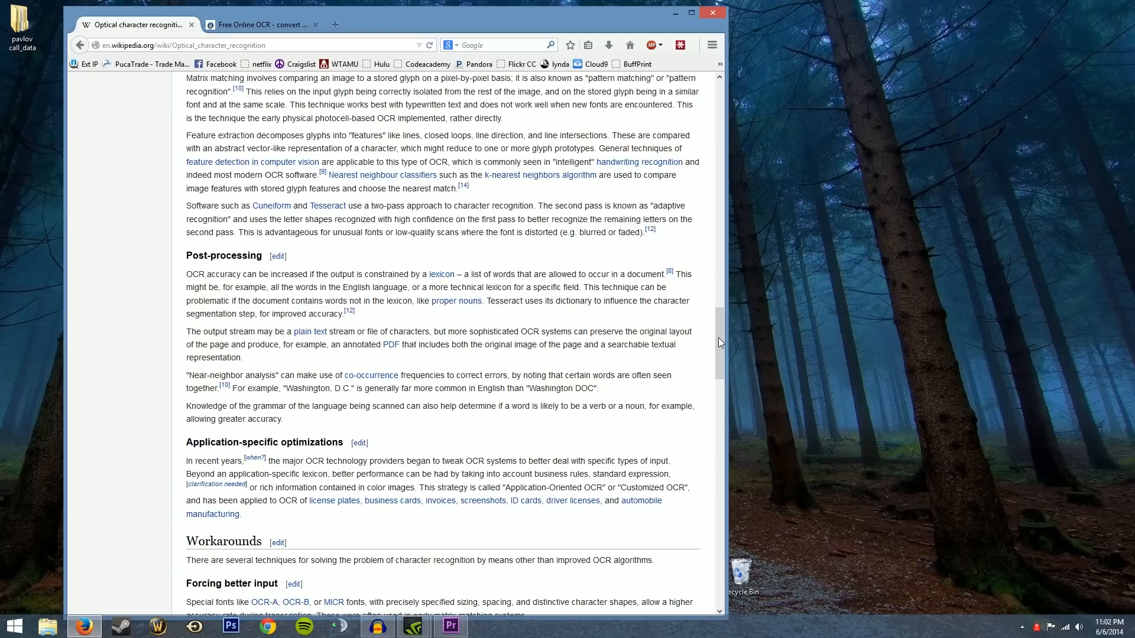
scroll("down", 3)
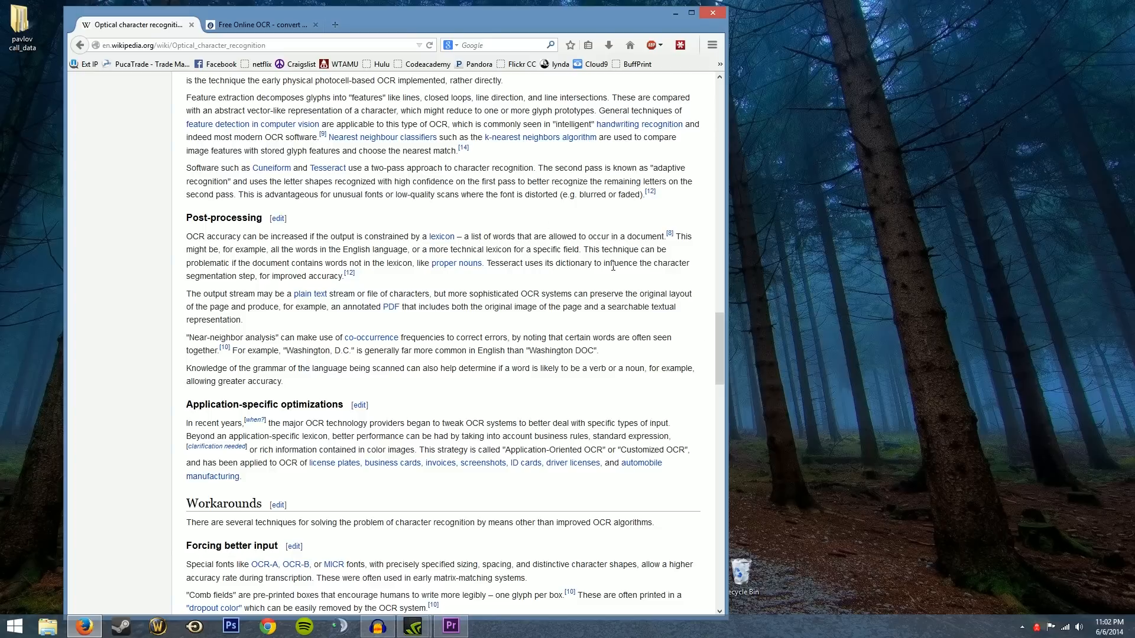
mouse_move(133, 195)
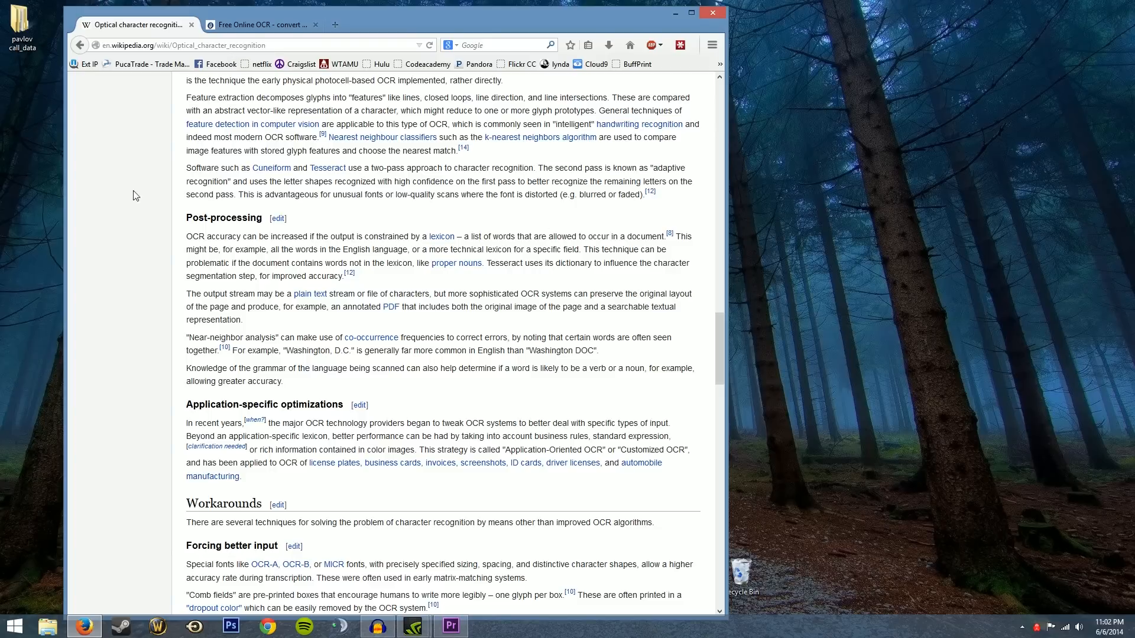
mouse_move(100, 135)
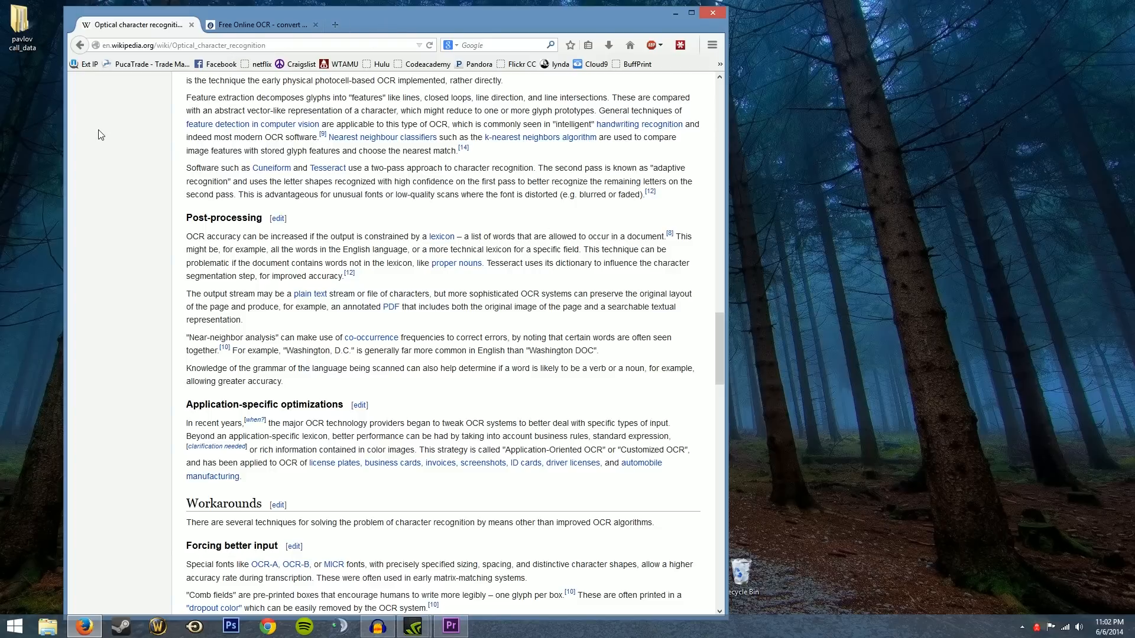
mouse_move(705, 320)
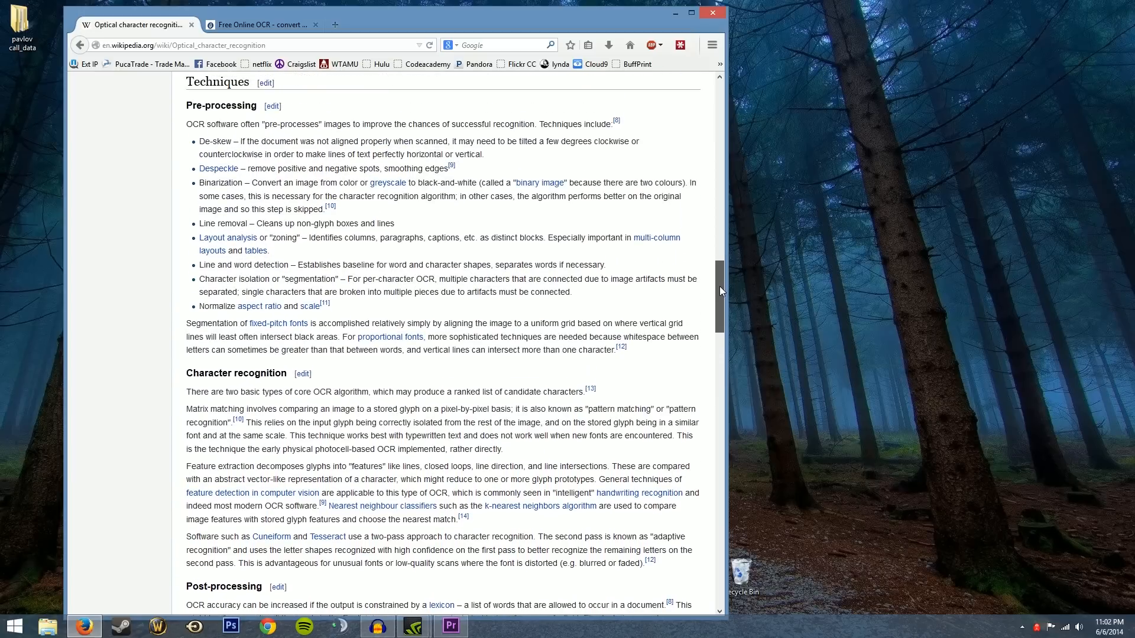
scroll("up", 3)
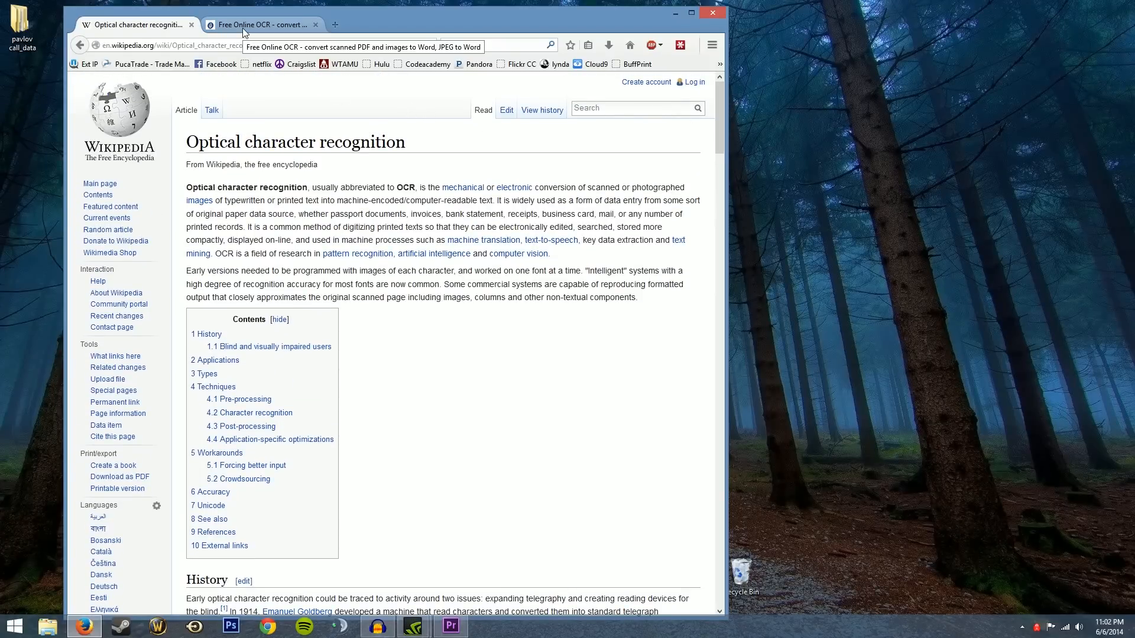
Review the Online OCR page's upload, language, Word/Excel/Text output and convert steps.
left_click(260, 24)
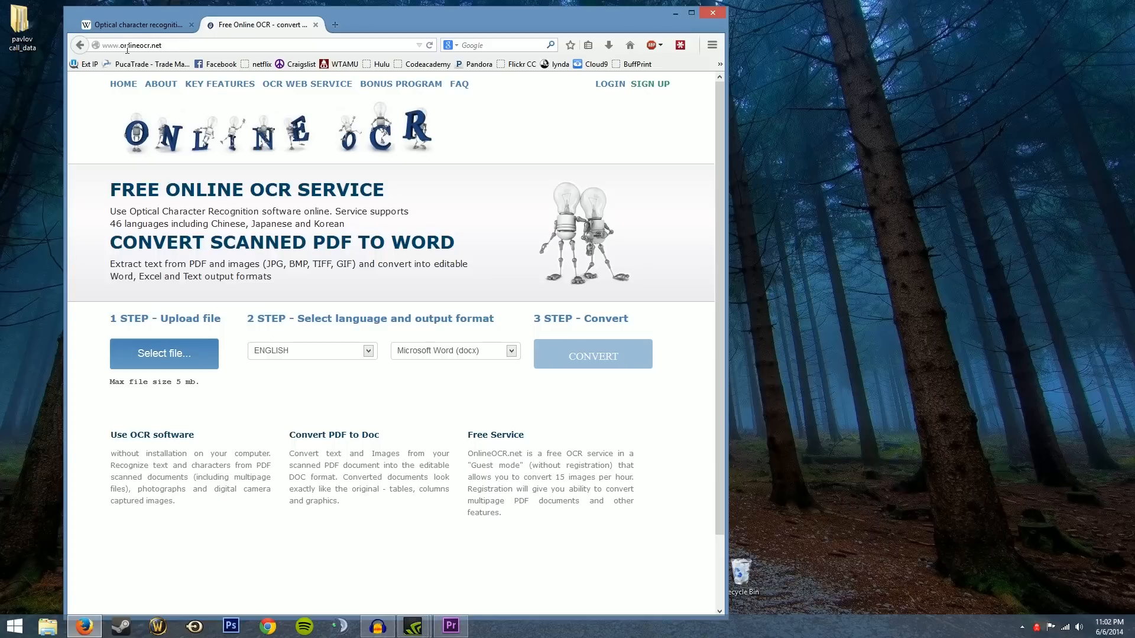
left_click(144, 43)
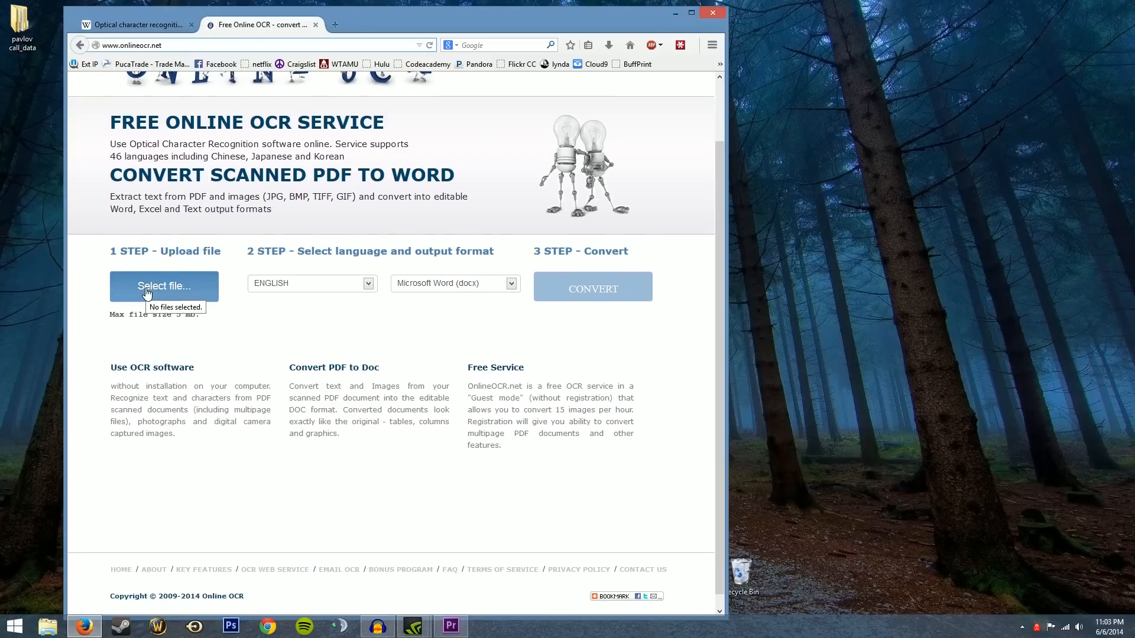
mouse_move(404, 291)
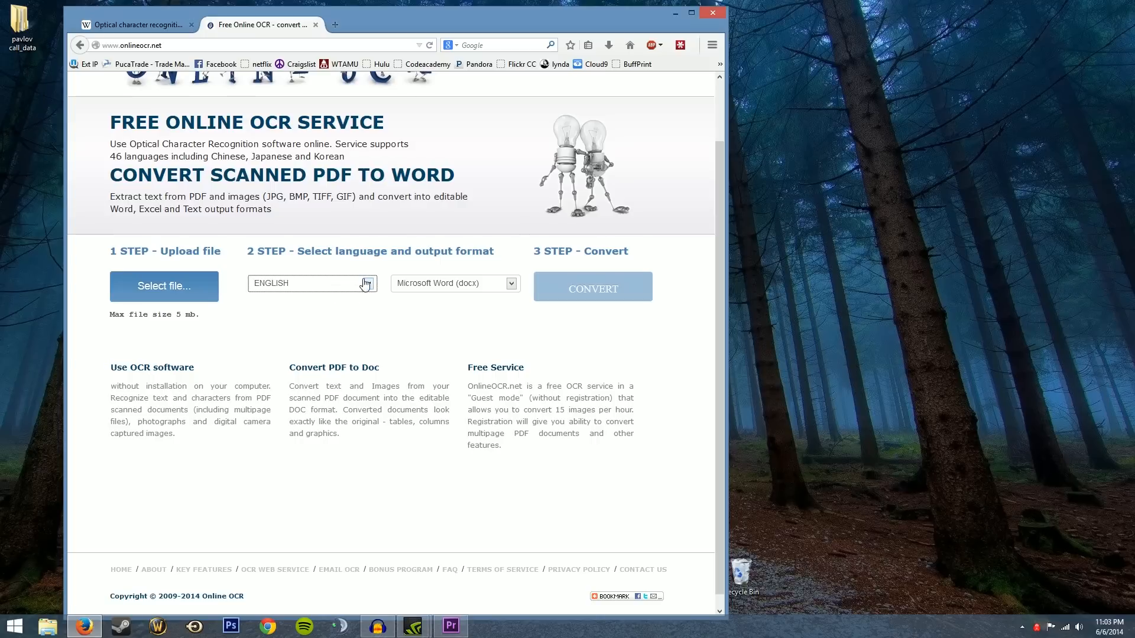
mouse_move(507, 291)
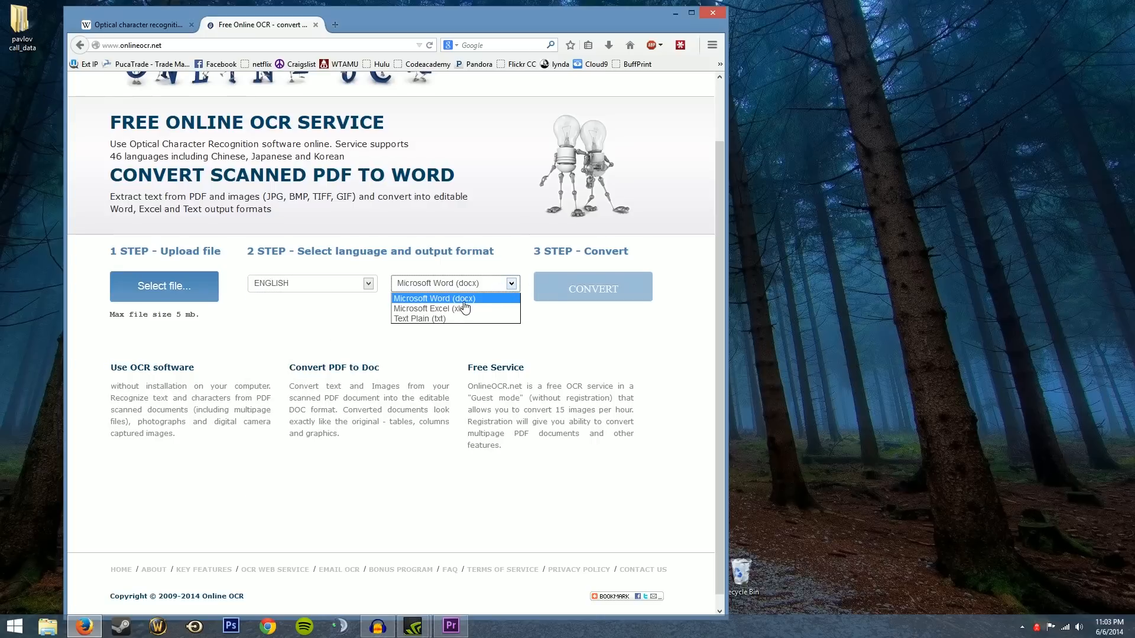
mouse_move(418, 318)
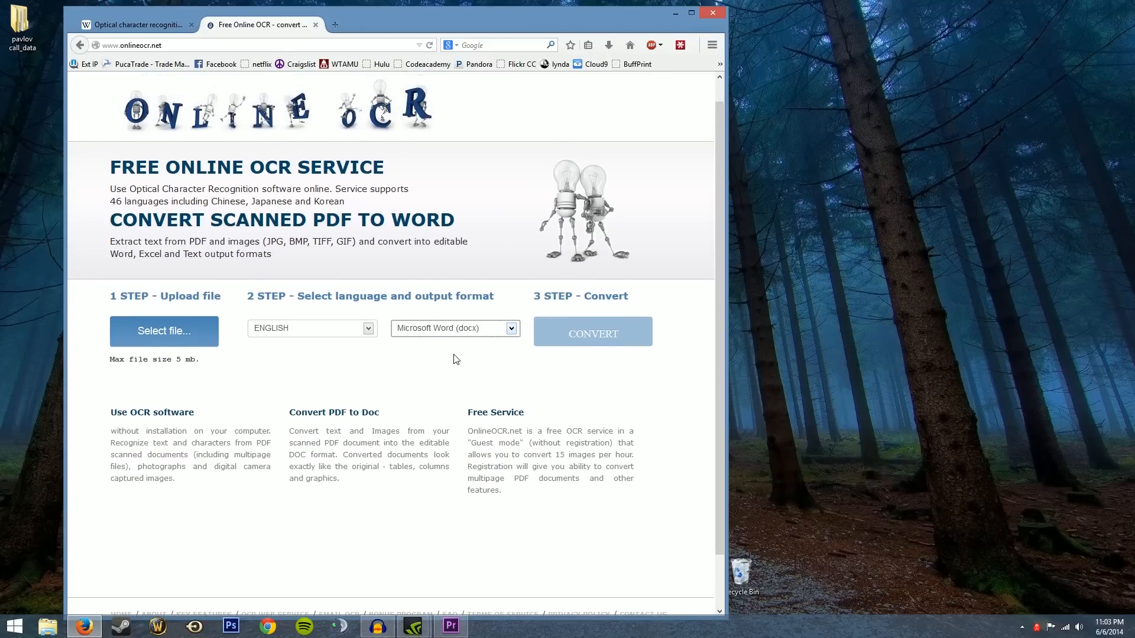
scroll("down", 3)
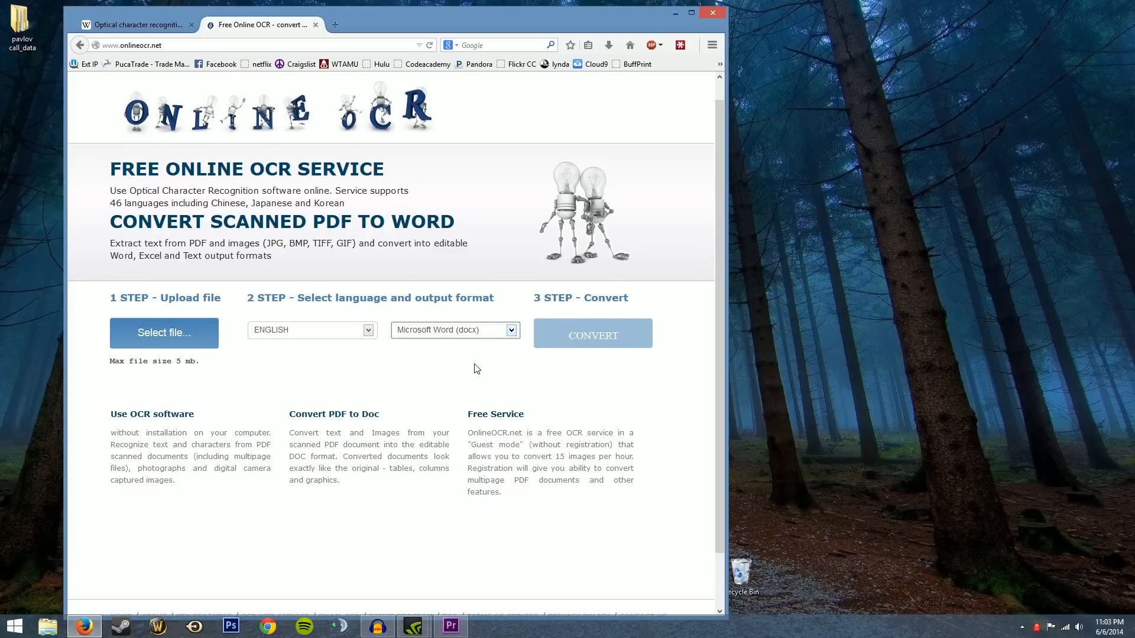
mouse_move(513, 338)
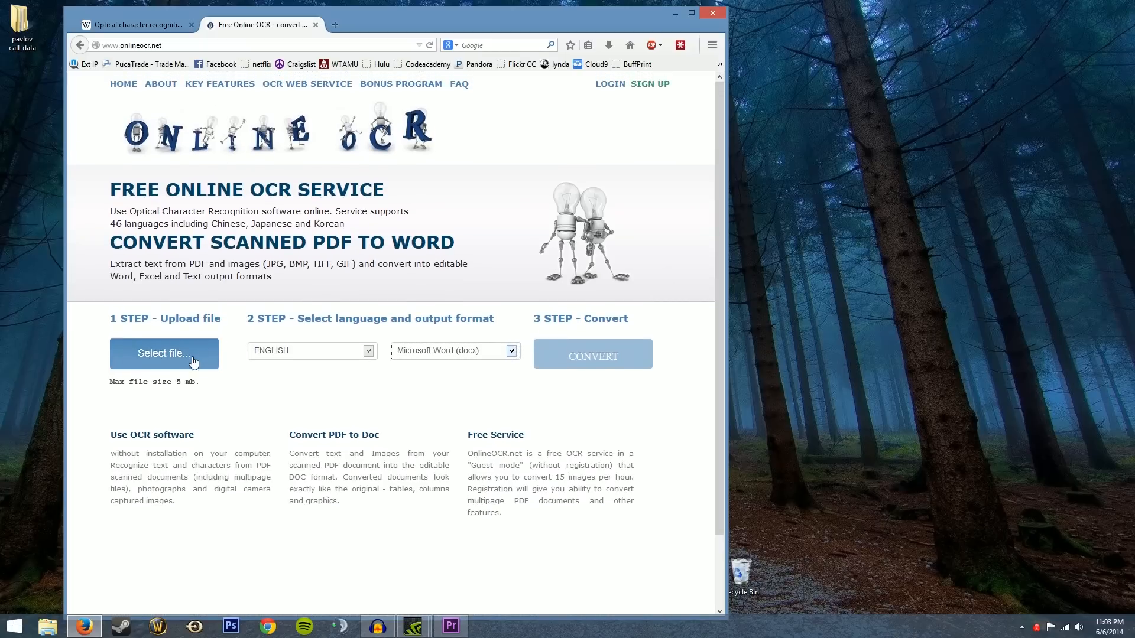
scroll("down", 3)
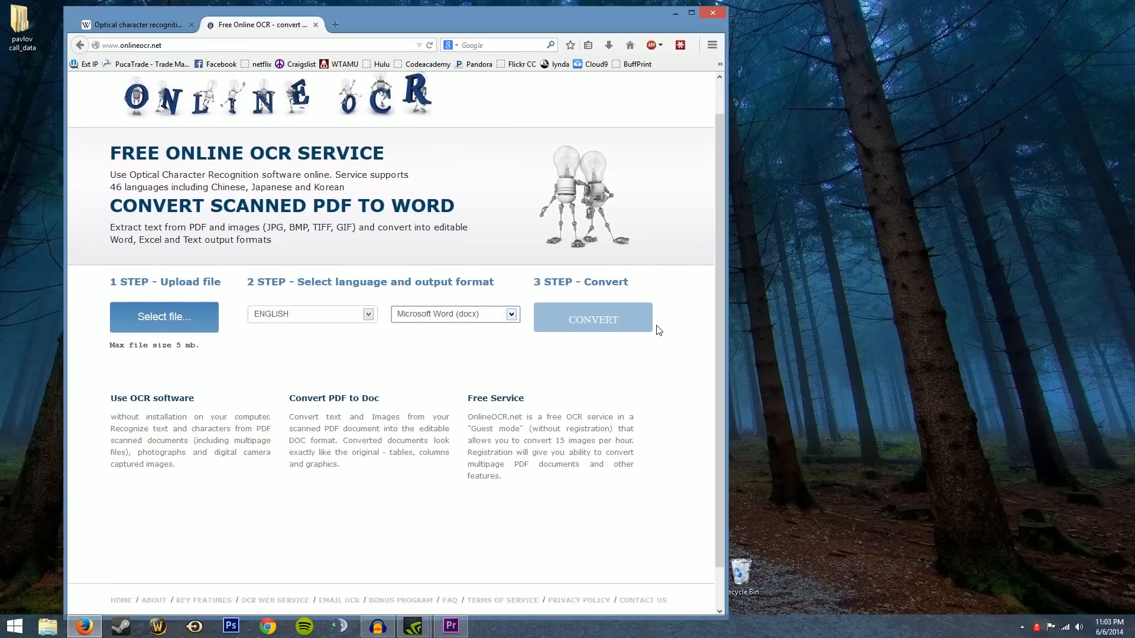
scroll("down", 3)
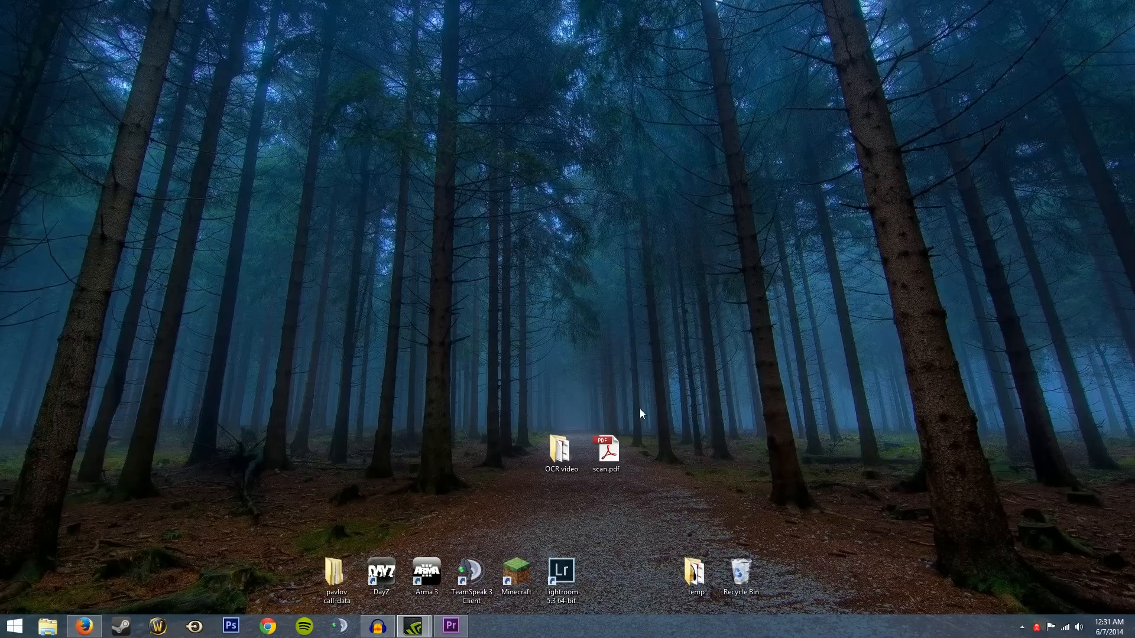
mouse_move(624, 477)
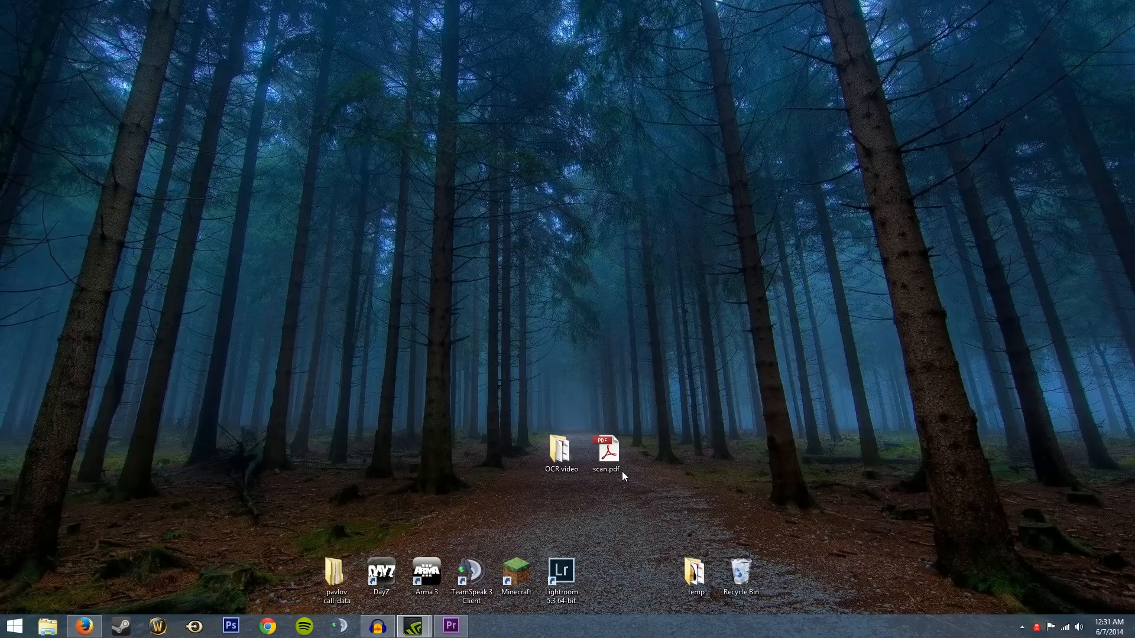
View scan.pdf's name-and-phone table in Adobe Reader, close it and return to Firefox.
double_click(605, 445)
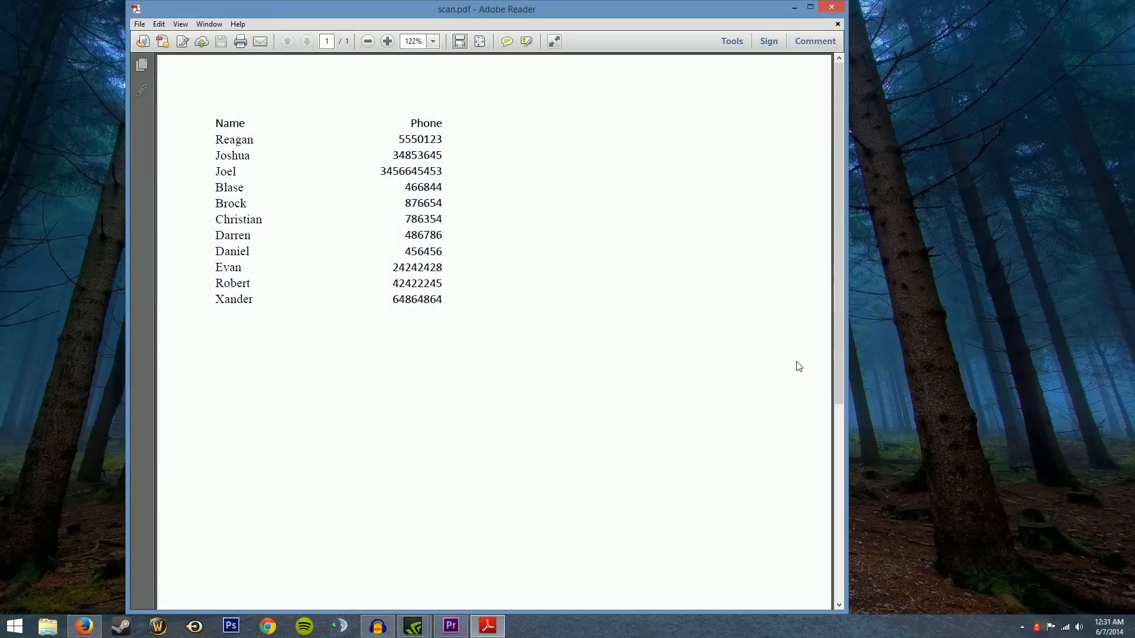
mouse_move(717, 240)
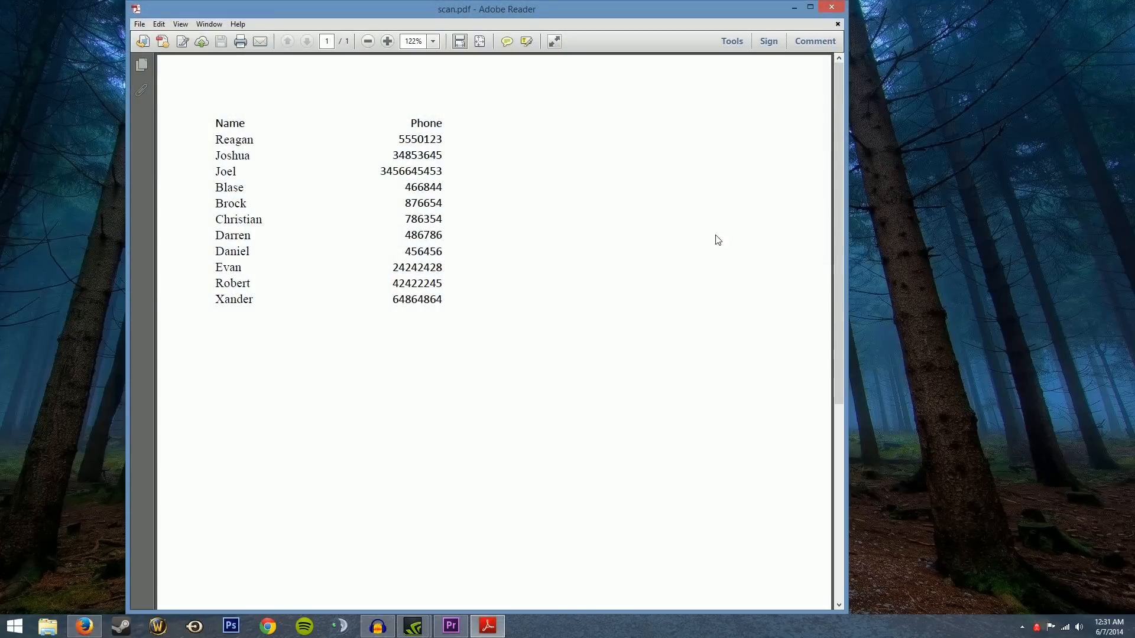
mouse_move(856, 19)
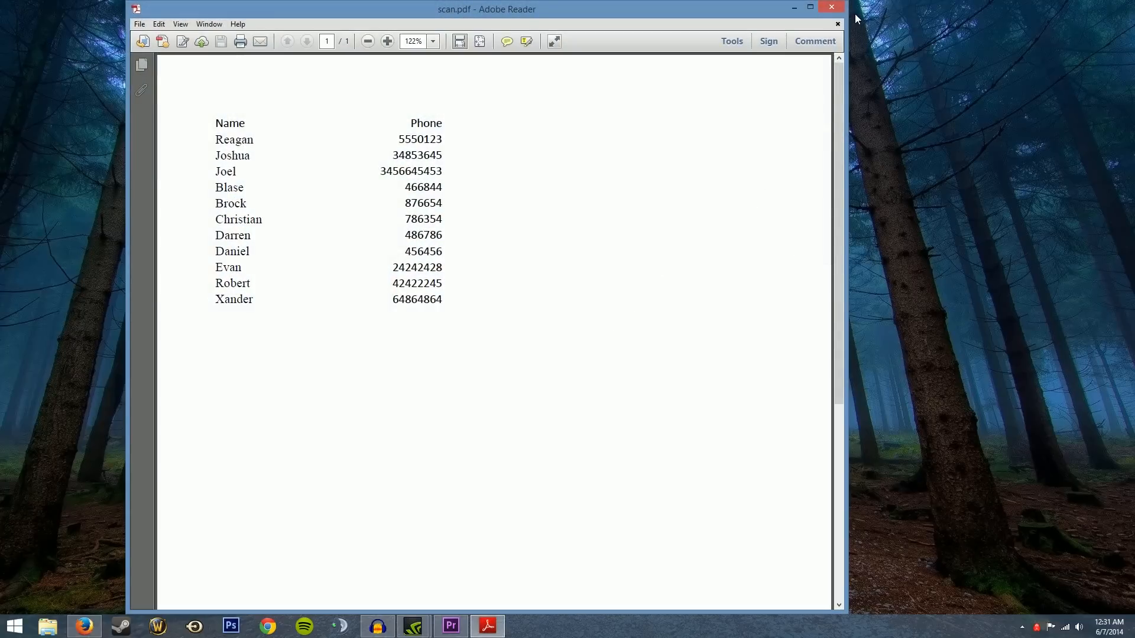
left_click(831, 7)
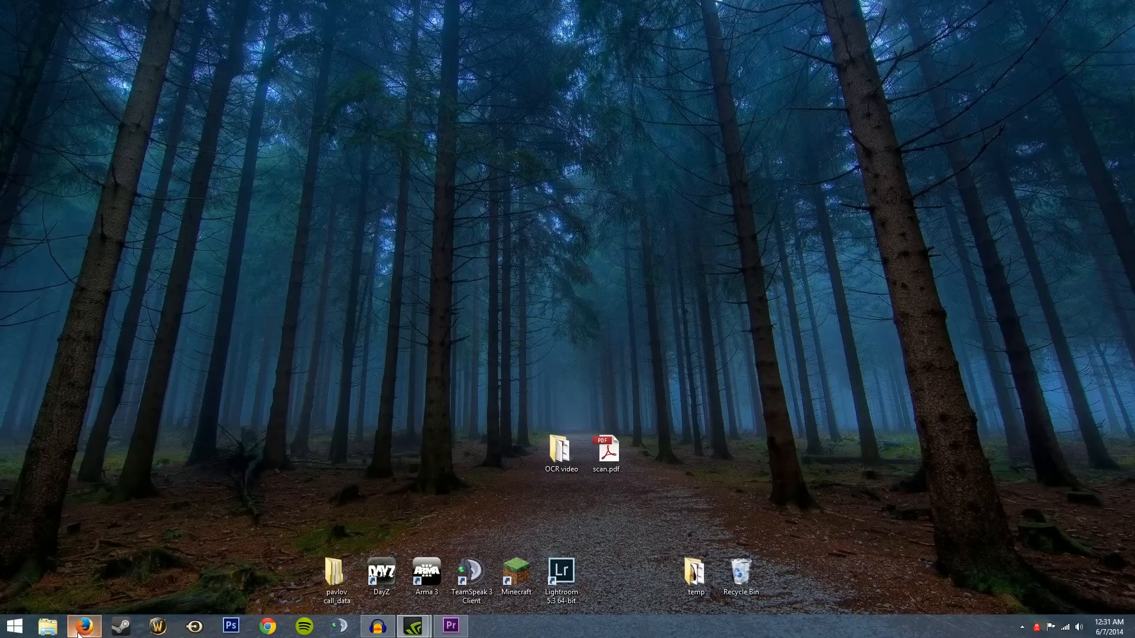
left_click(84, 627)
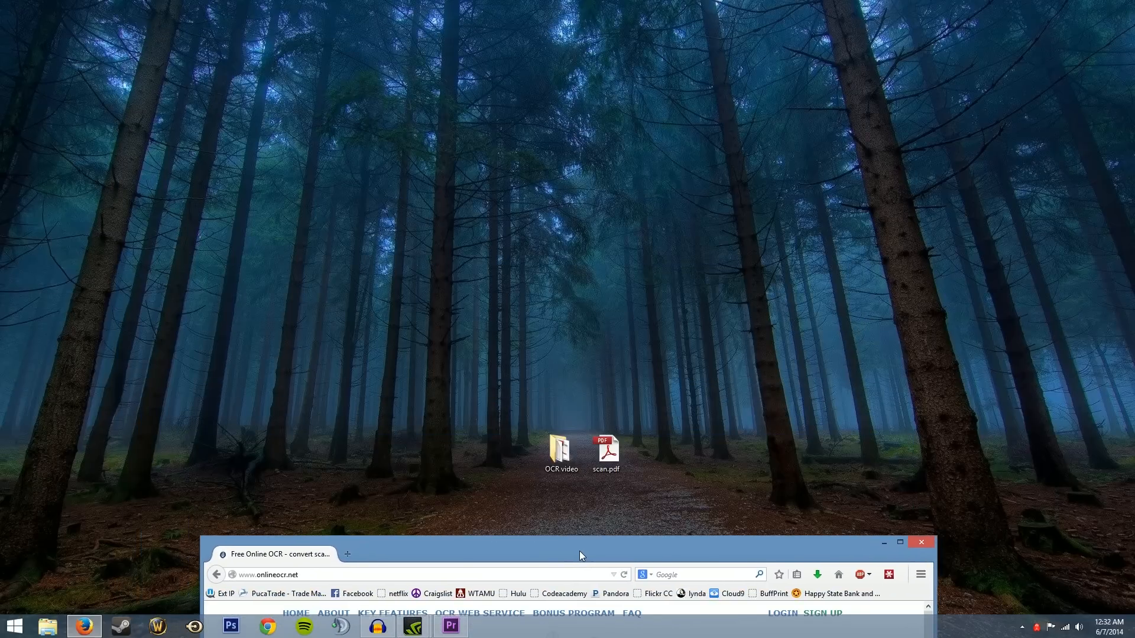
Upload scan.pdf from the Desktop through the Select file dialog.
left_click(271, 365)
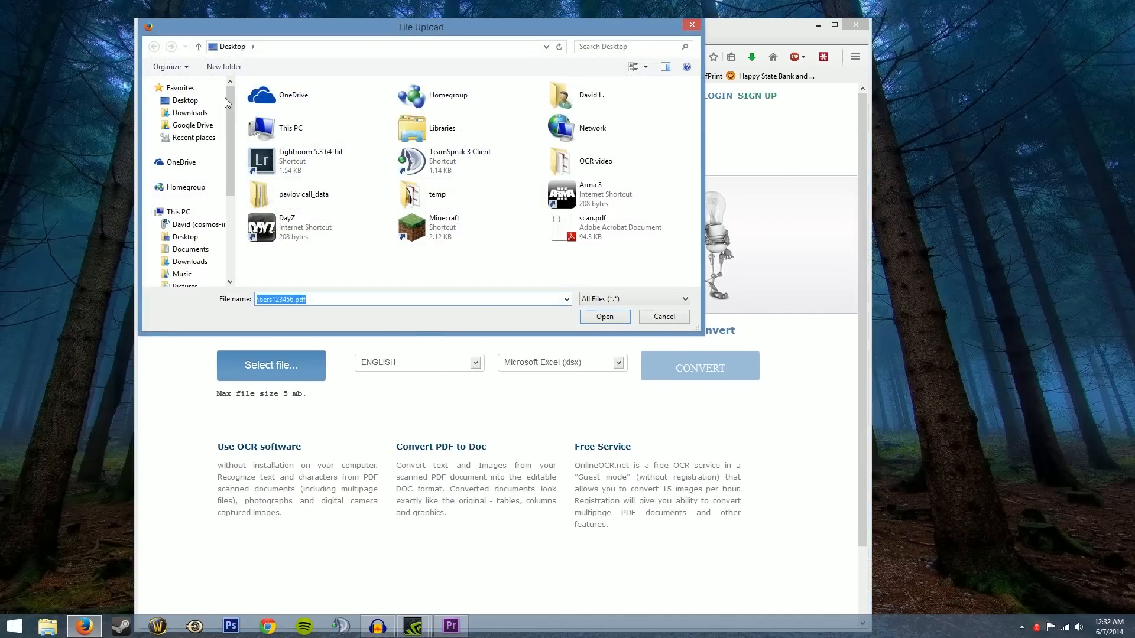
left_click(592, 227)
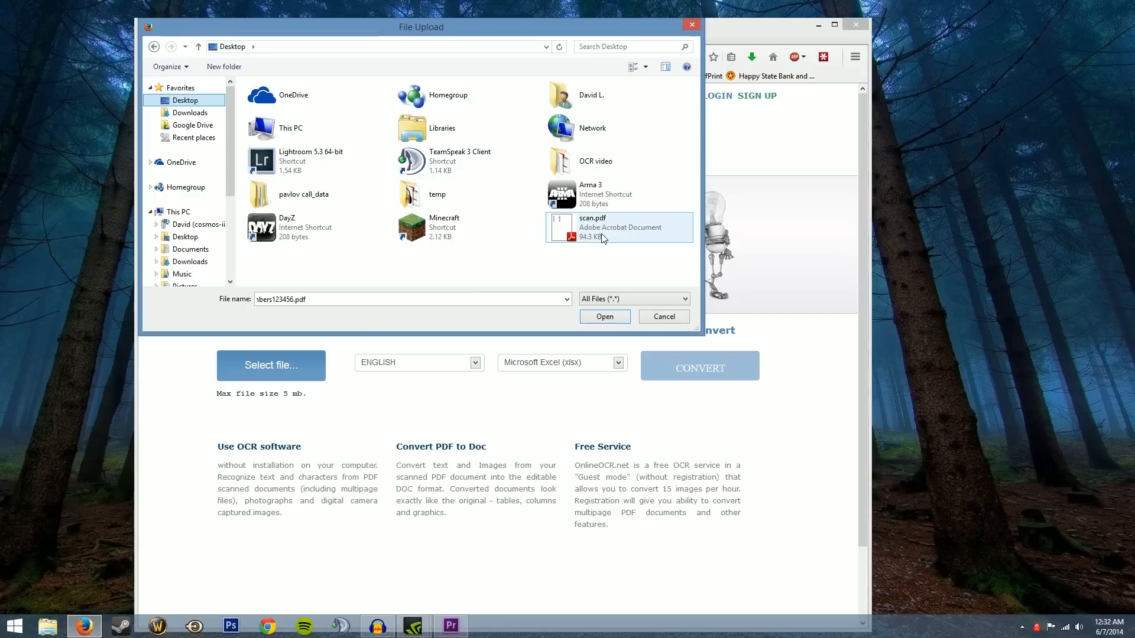
left_click(593, 226)
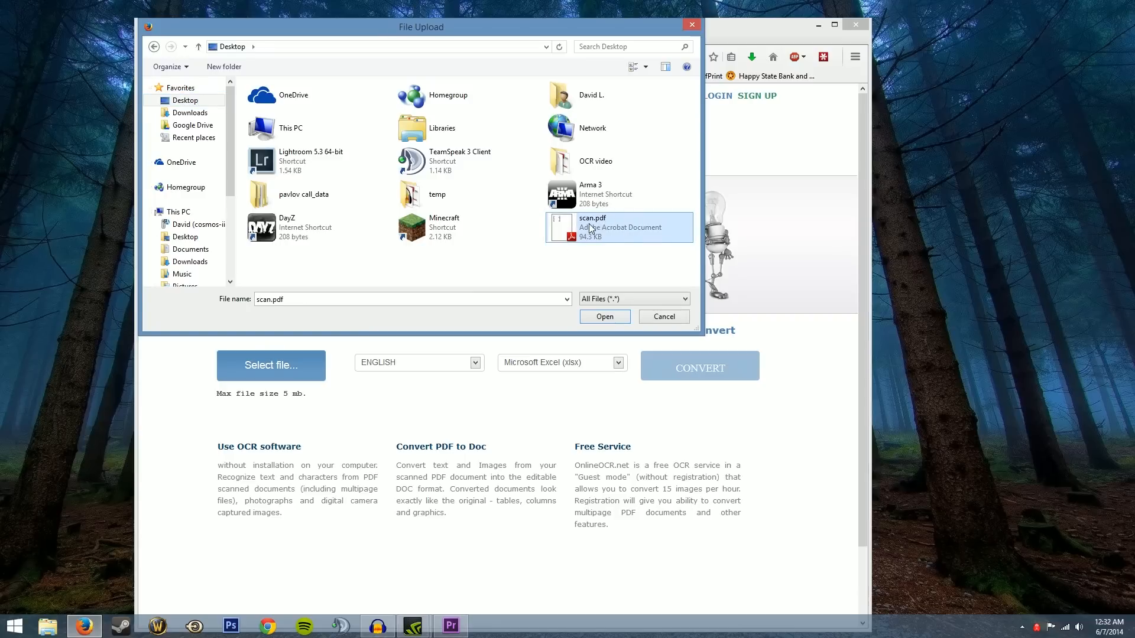
left_click(604, 317)
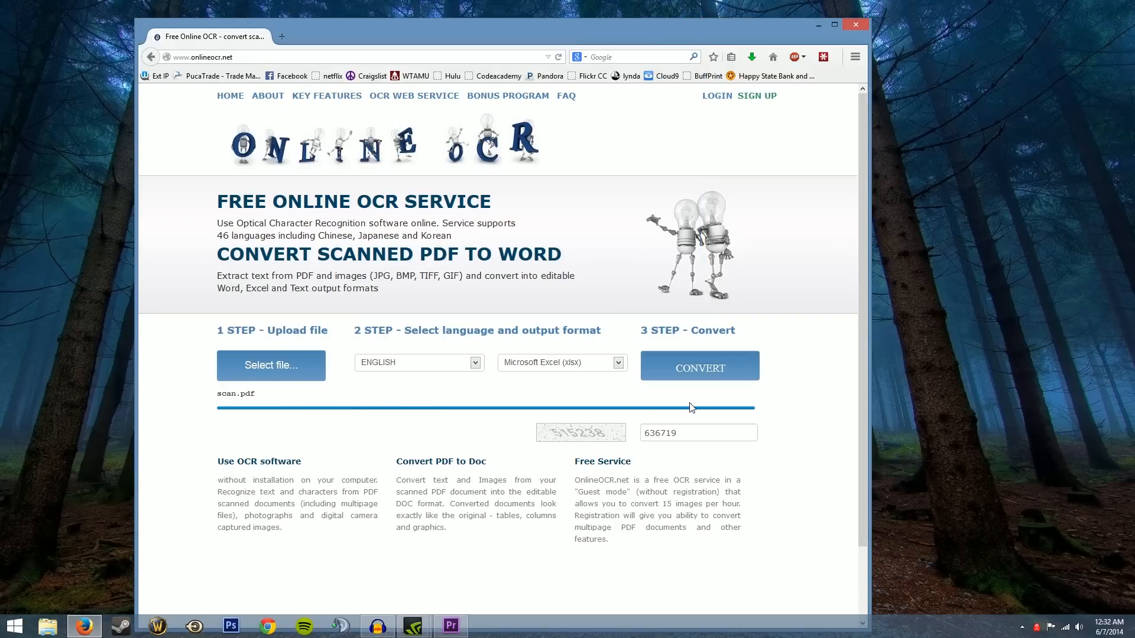
Enter captcha code 51523, keep Microsoft Excel (xlsx) output and convert scan.pdf.
left_click(698, 433)
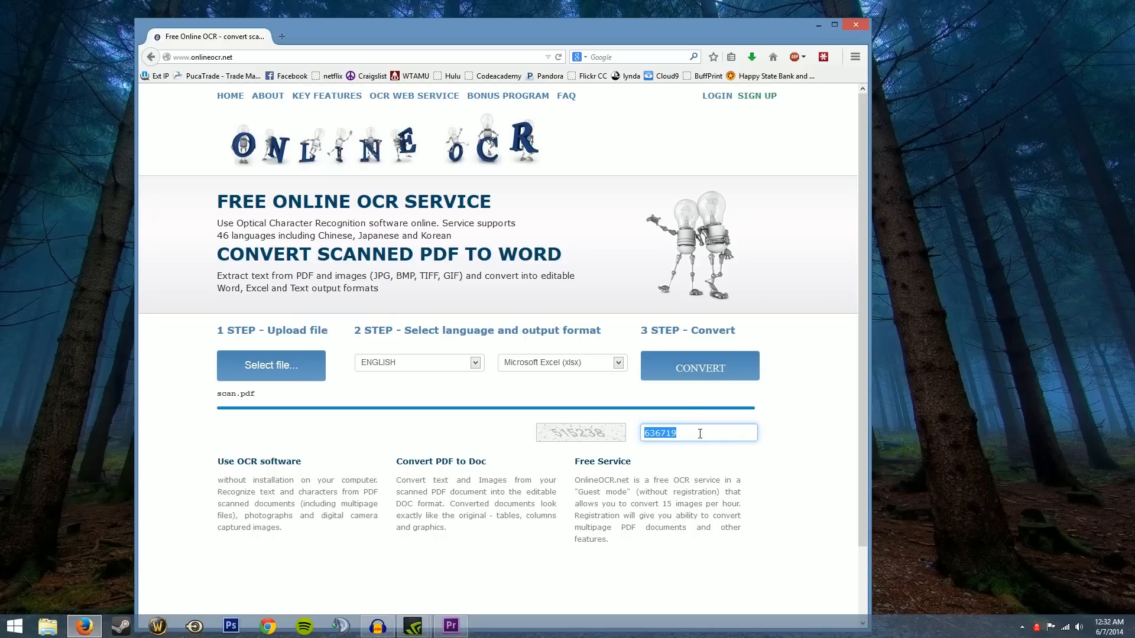
type("515238")
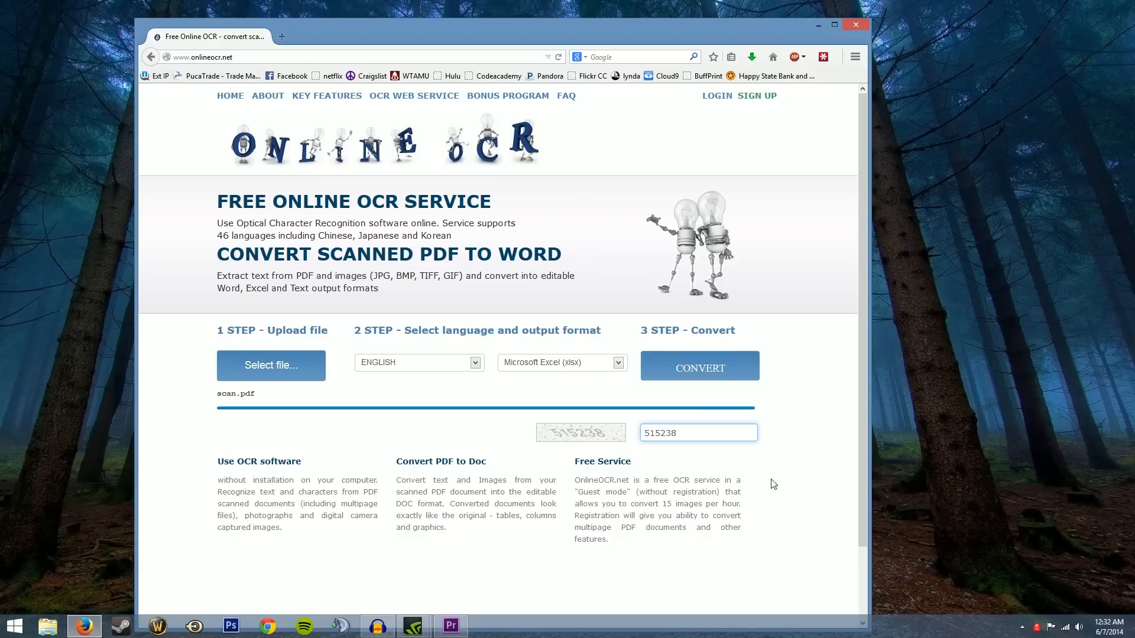
scroll("down", 3)
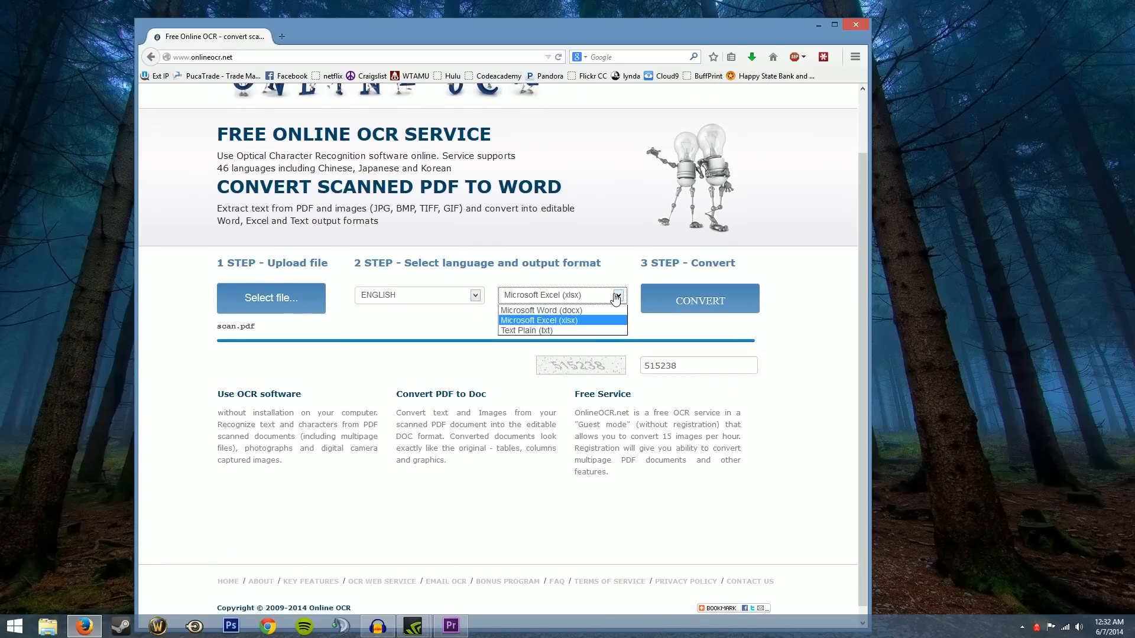
left_click(560, 320)
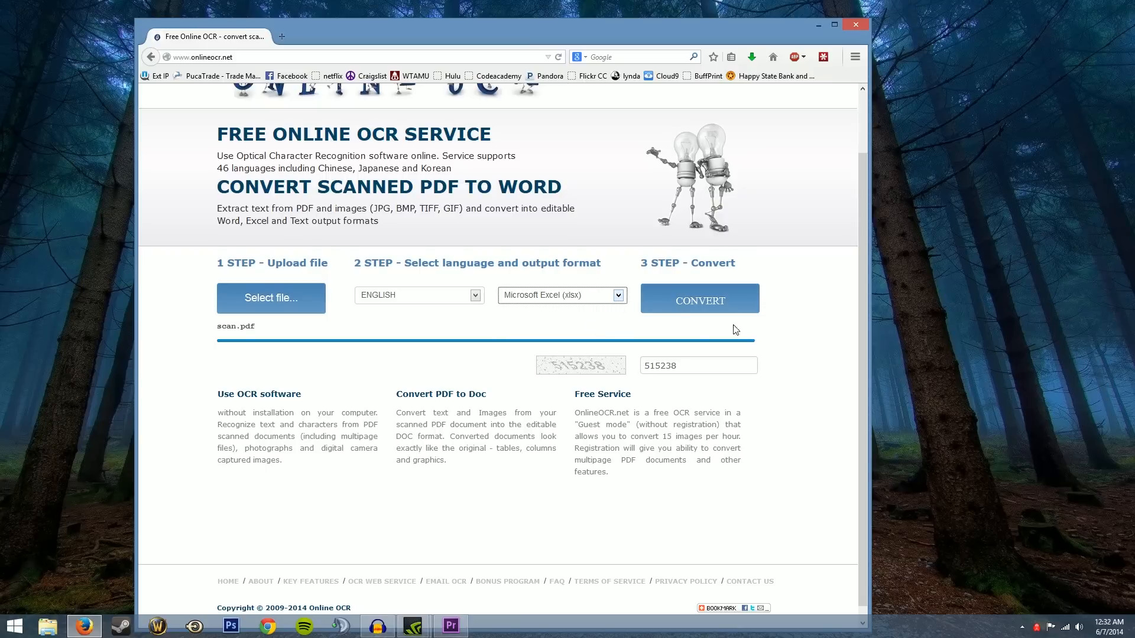
left_click(699, 298)
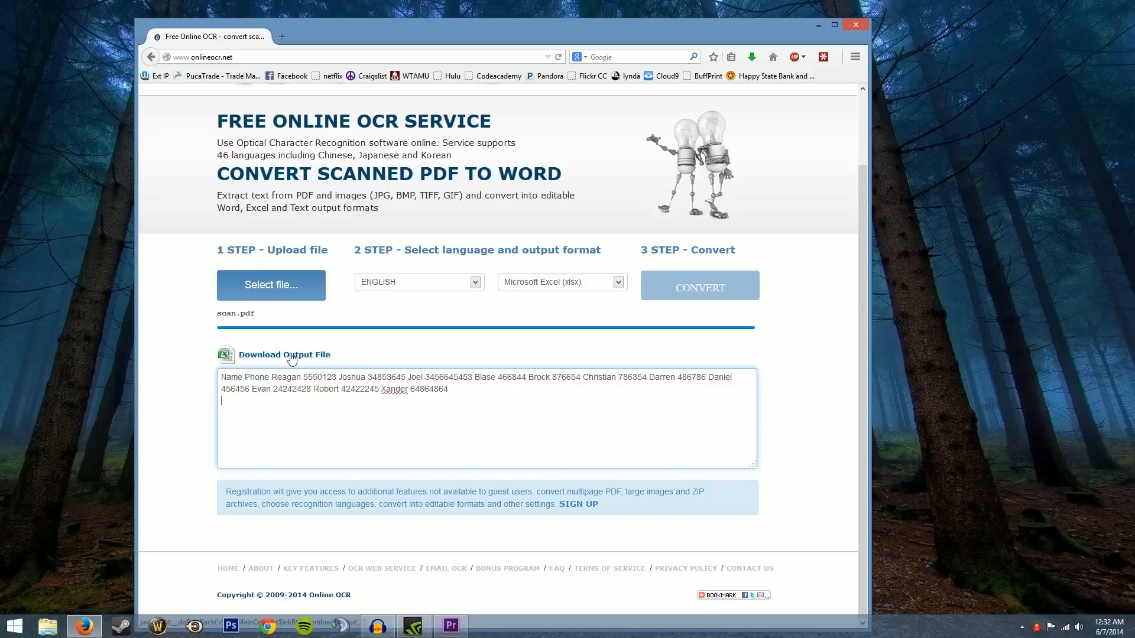
Download the output file and save it to the desktop as 233143_scan.xlsx.
left_click(284, 354)
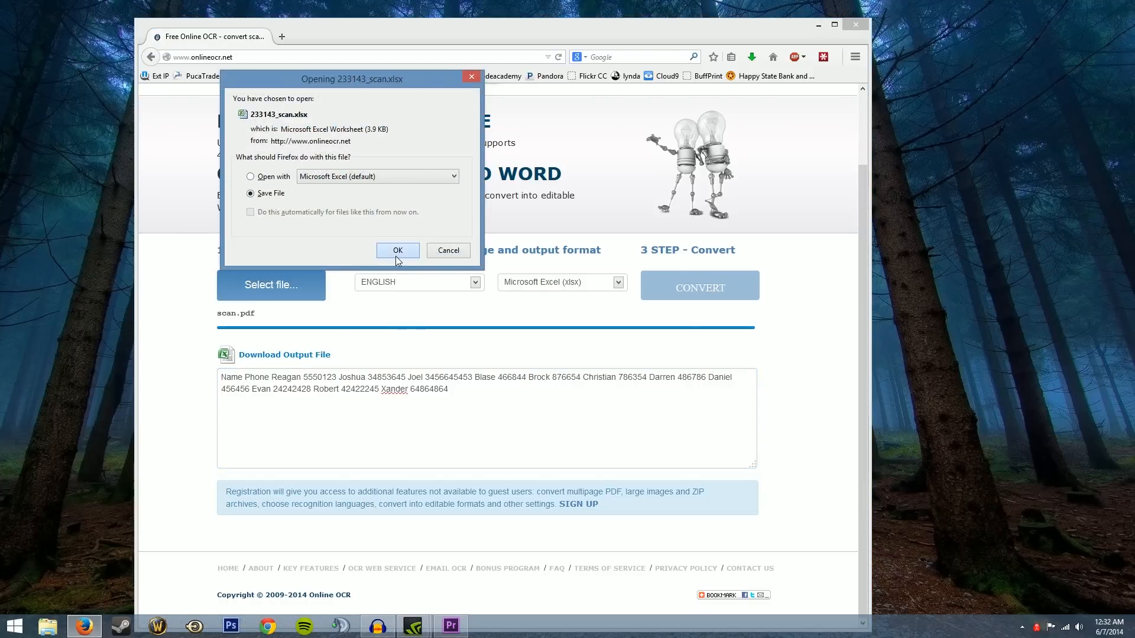
left_click(397, 251)
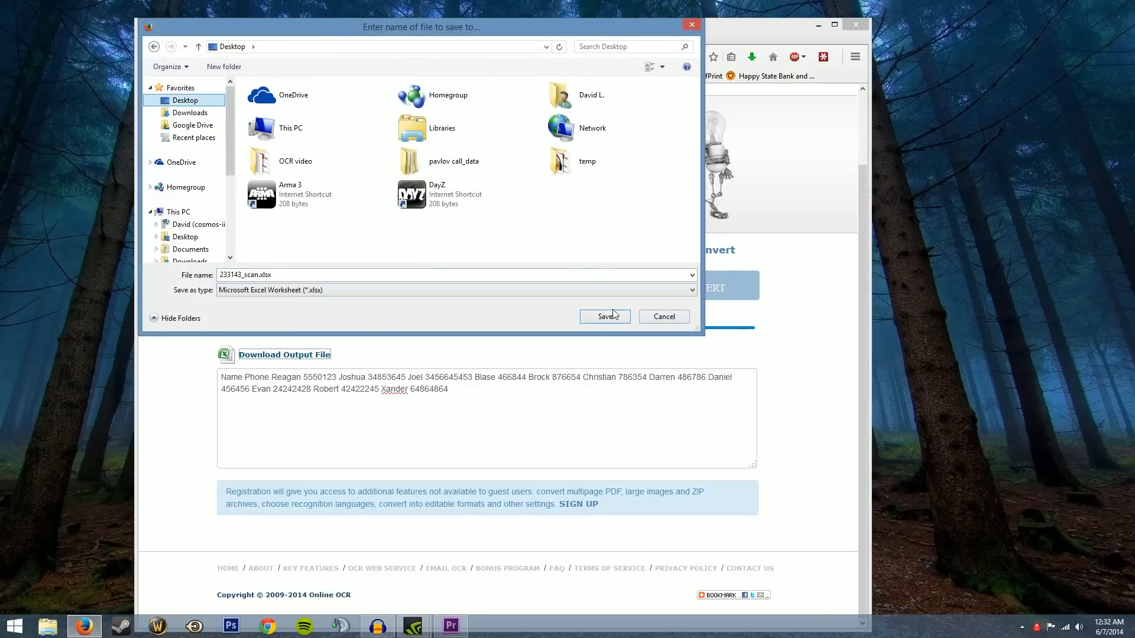
left_click(604, 316)
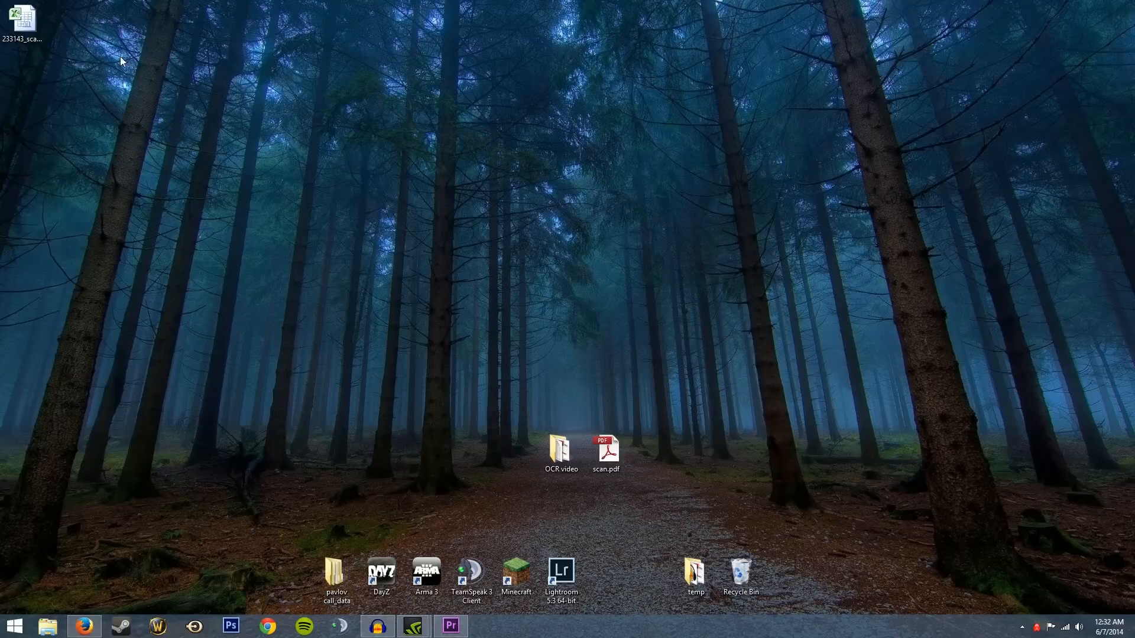
Place 233143_scan.xlsx beside scan.pdf, enable editing and select cells A2:A12.
left_click_drag(24, 14, 696, 446)
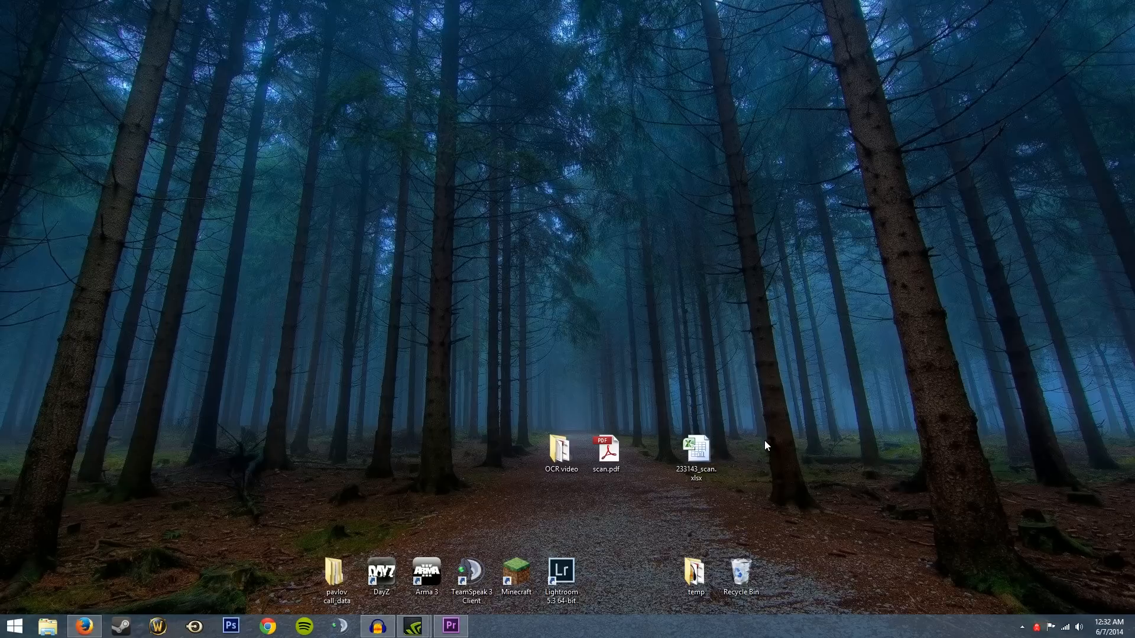
mouse_move(695, 450)
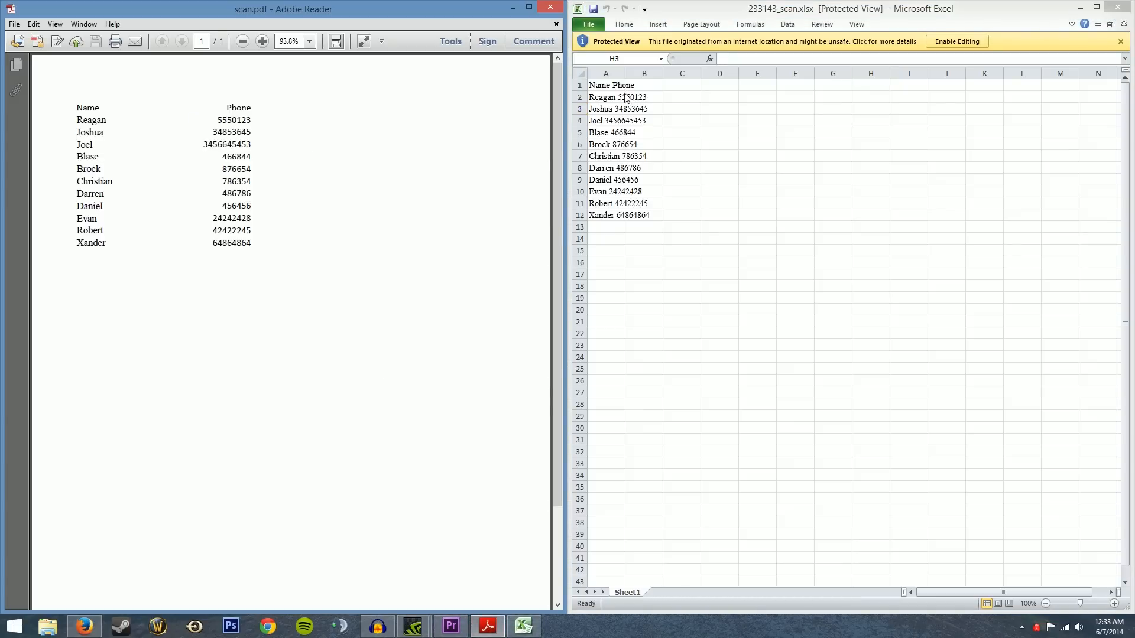
left_click(606, 96)
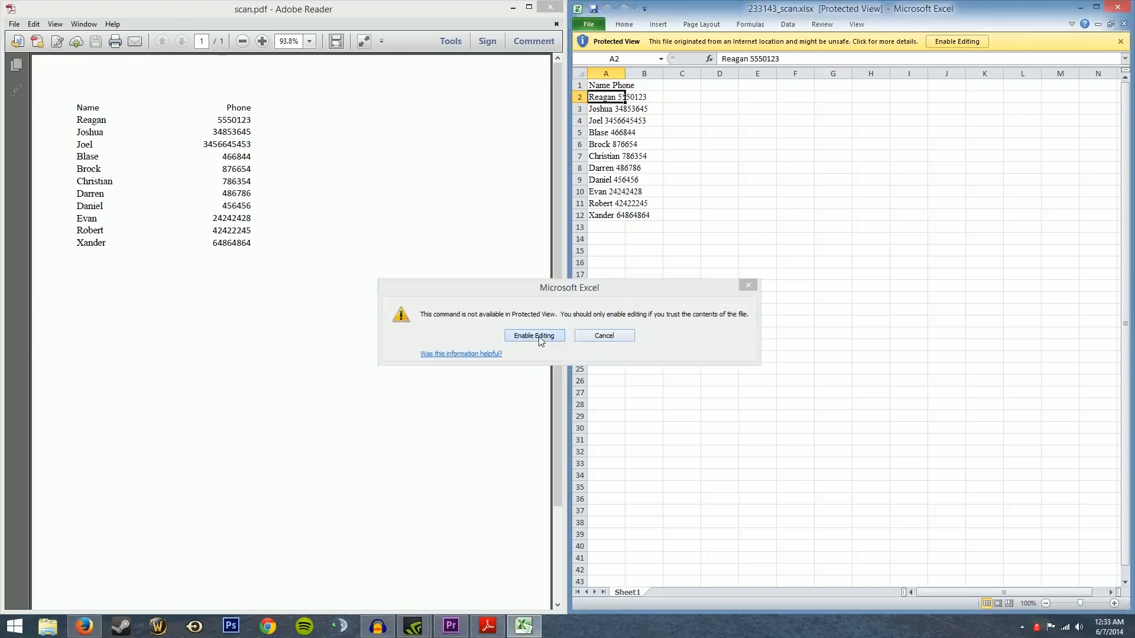
left_click(533, 334)
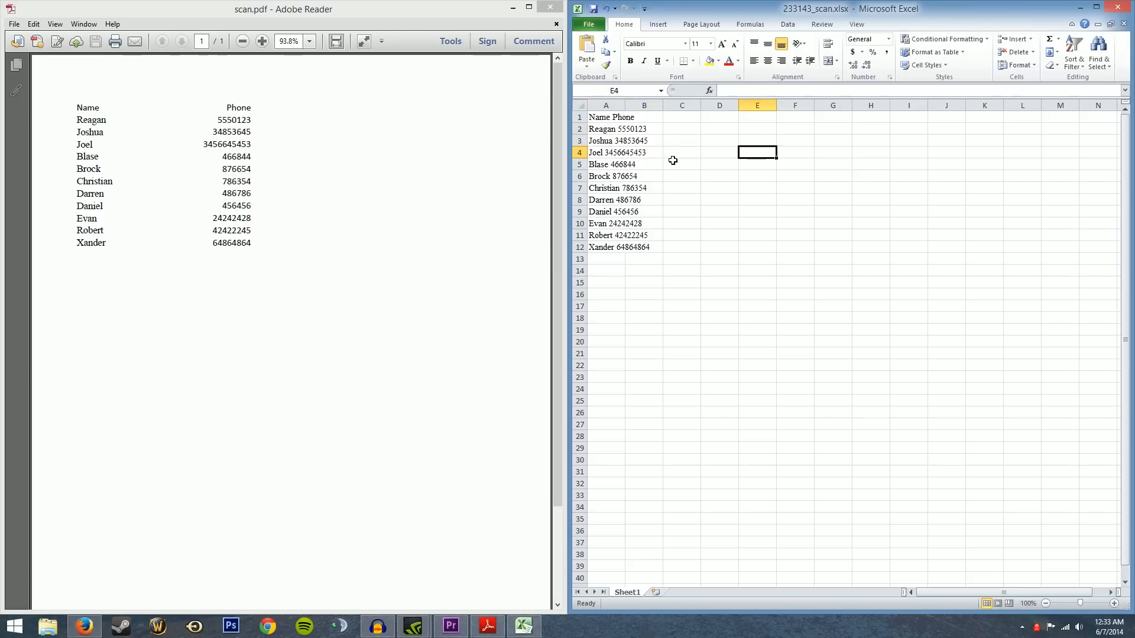
left_click(605, 176)
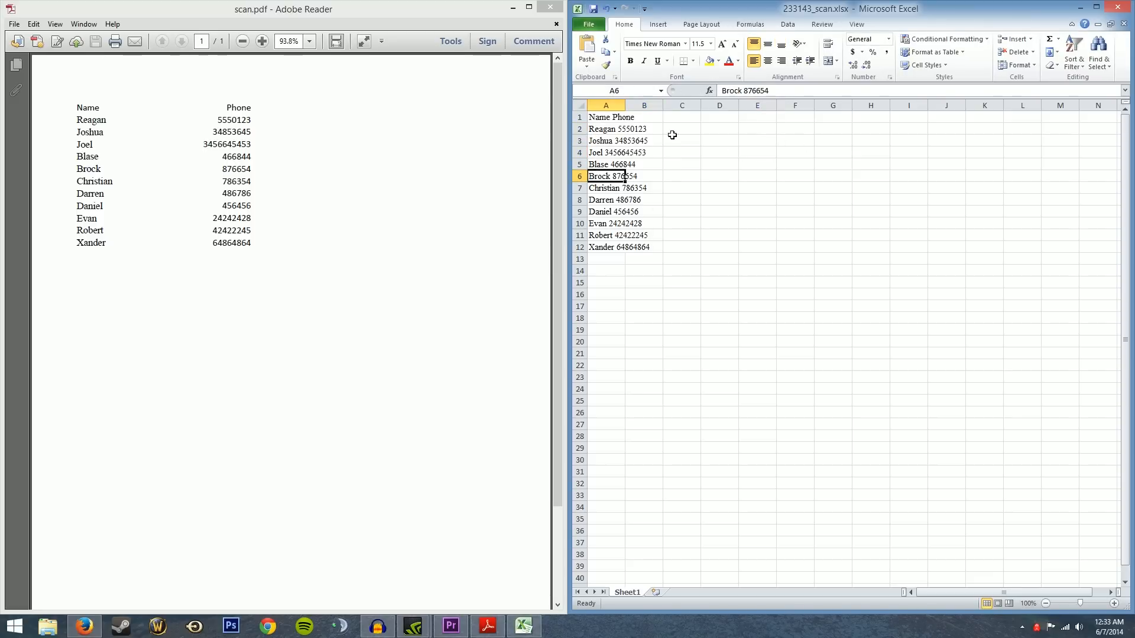
left_click_drag(606, 129, 643, 235)
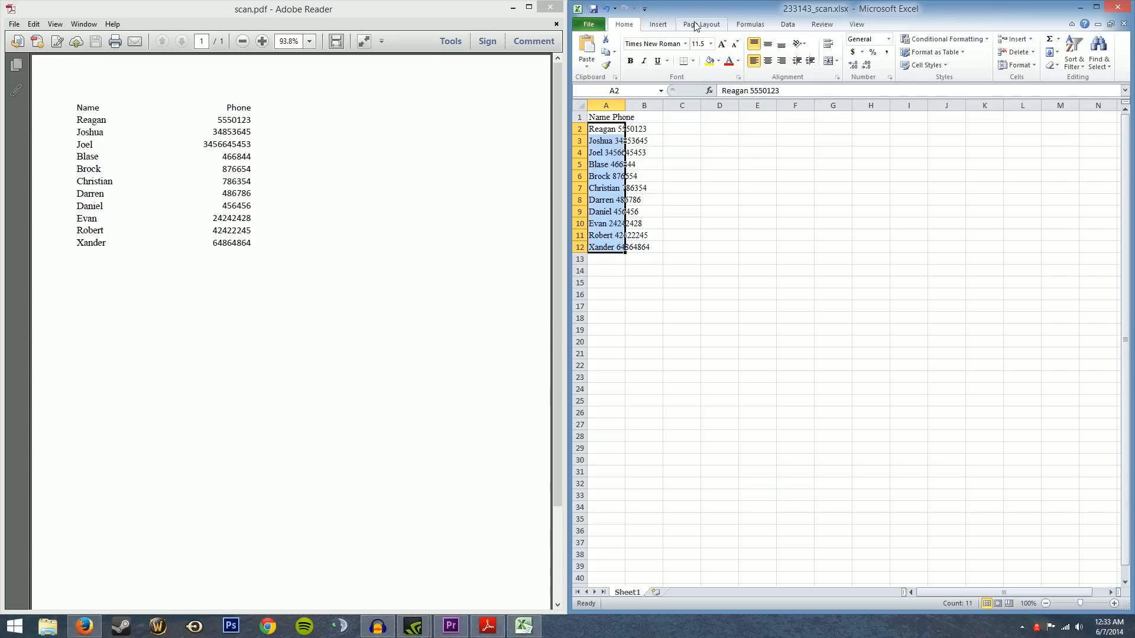
Split A2:A12 with Text to Columns, Delimited by Space, into names and phone numbers.
left_click(700, 24)
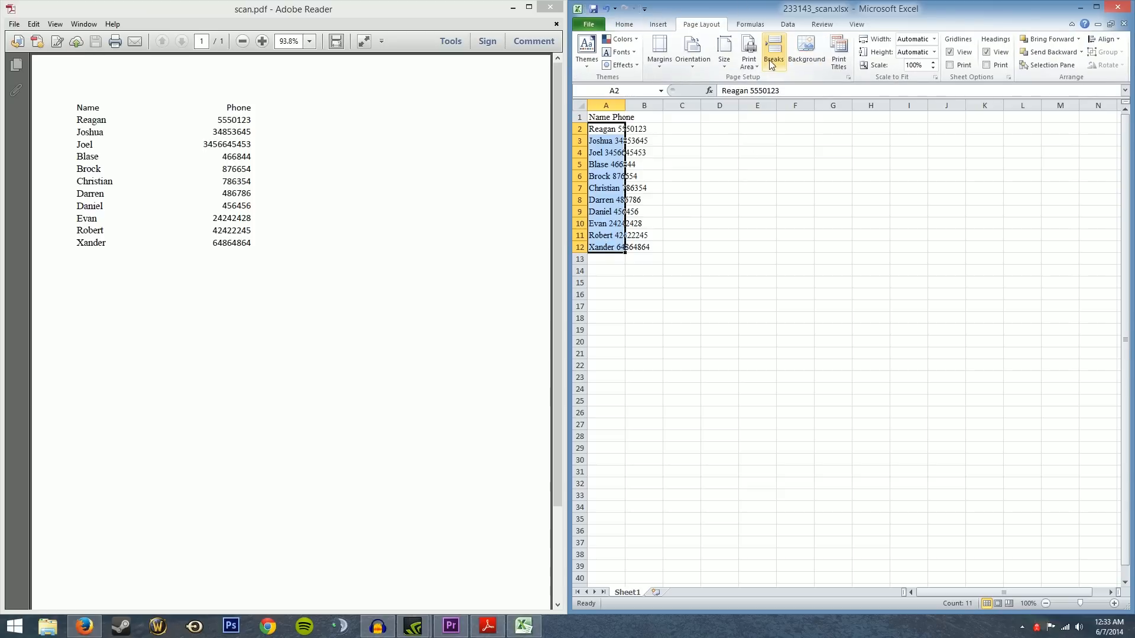
left_click(788, 23)
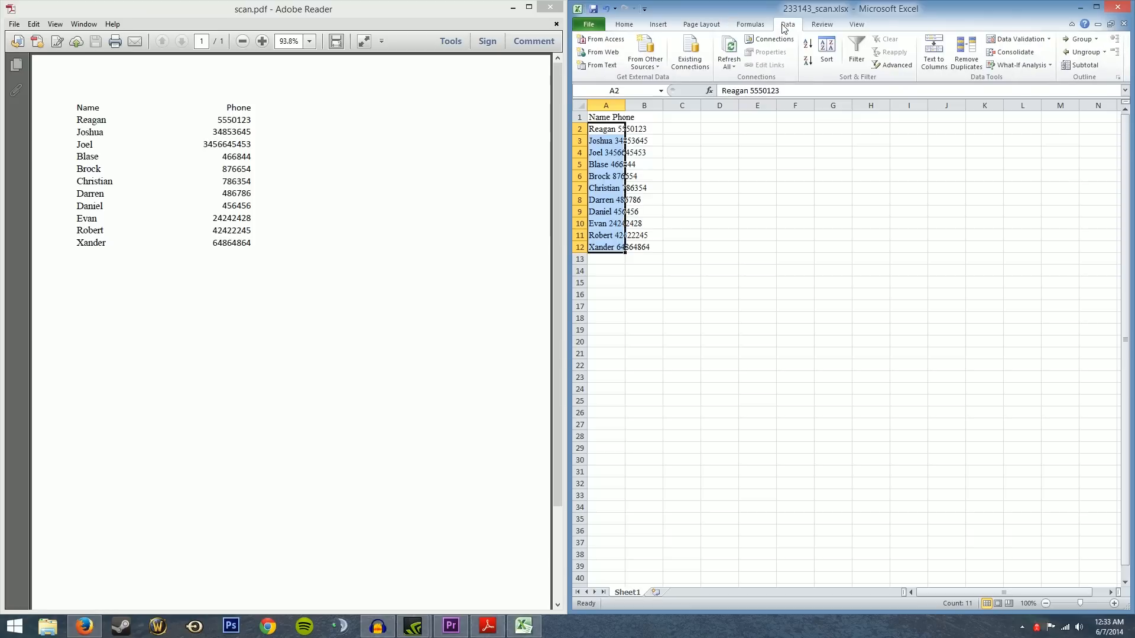
mouse_move(934, 51)
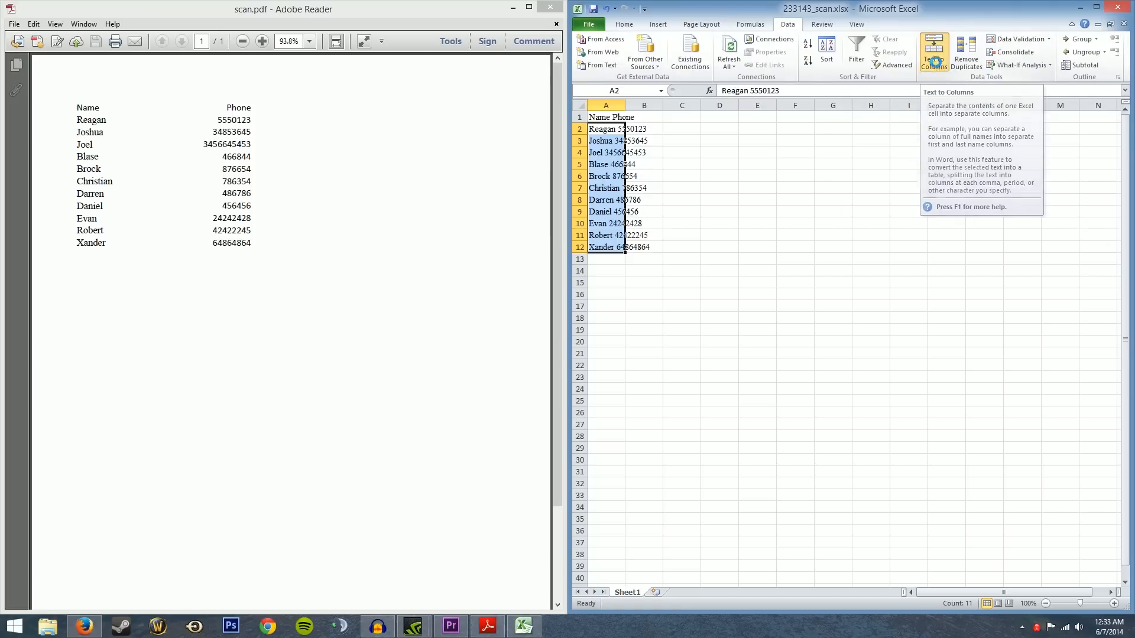
left_click(933, 51)
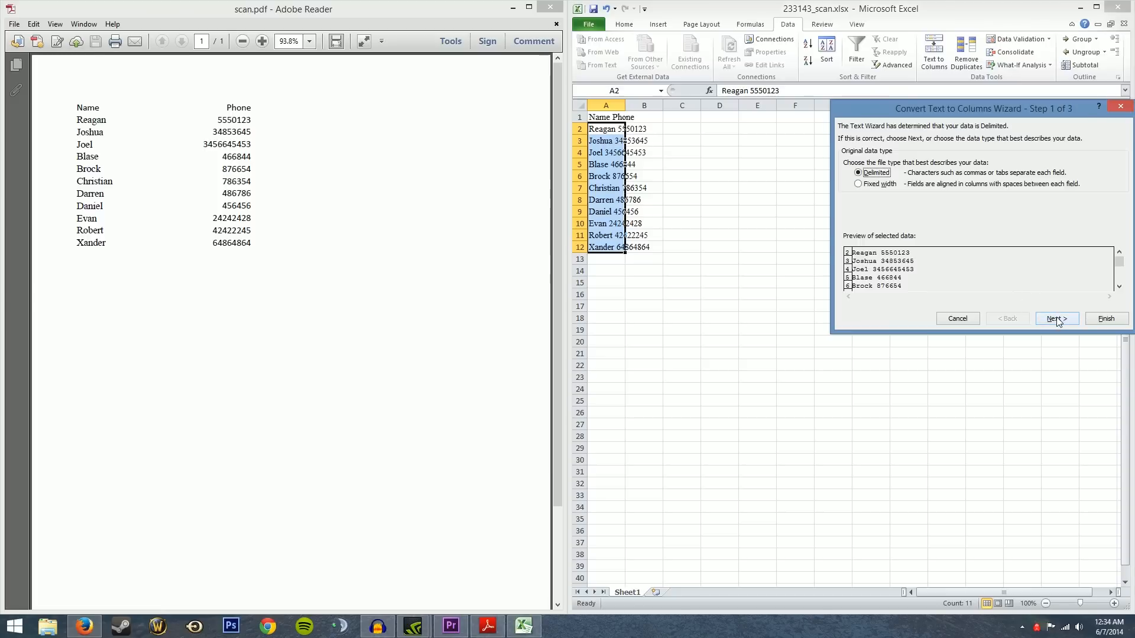
left_click(1056, 318)
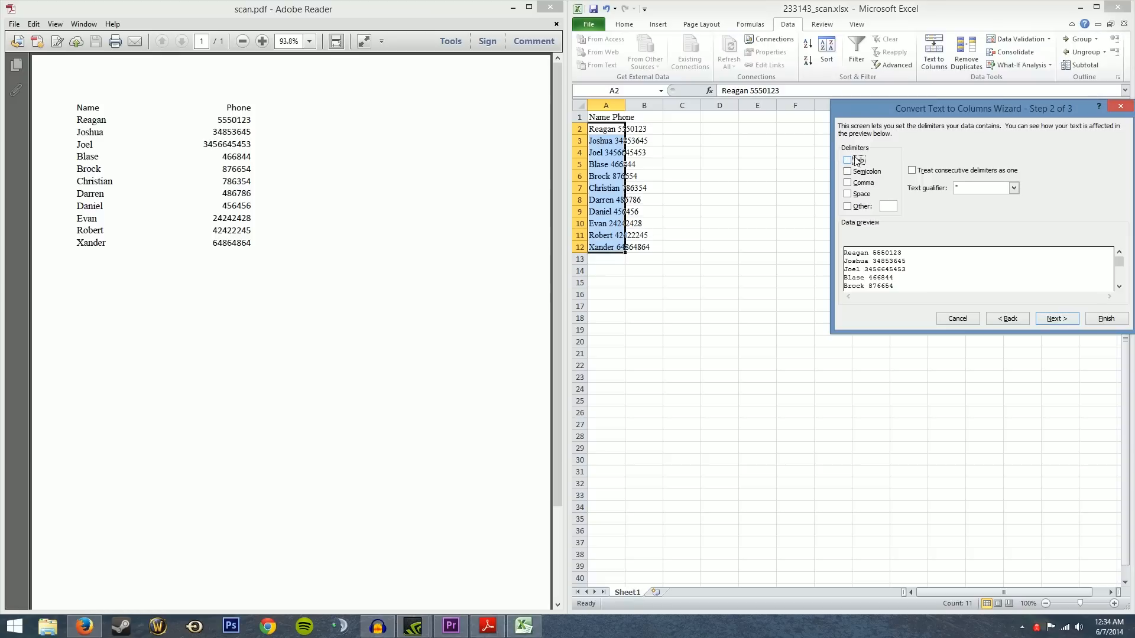
left_click(848, 193)
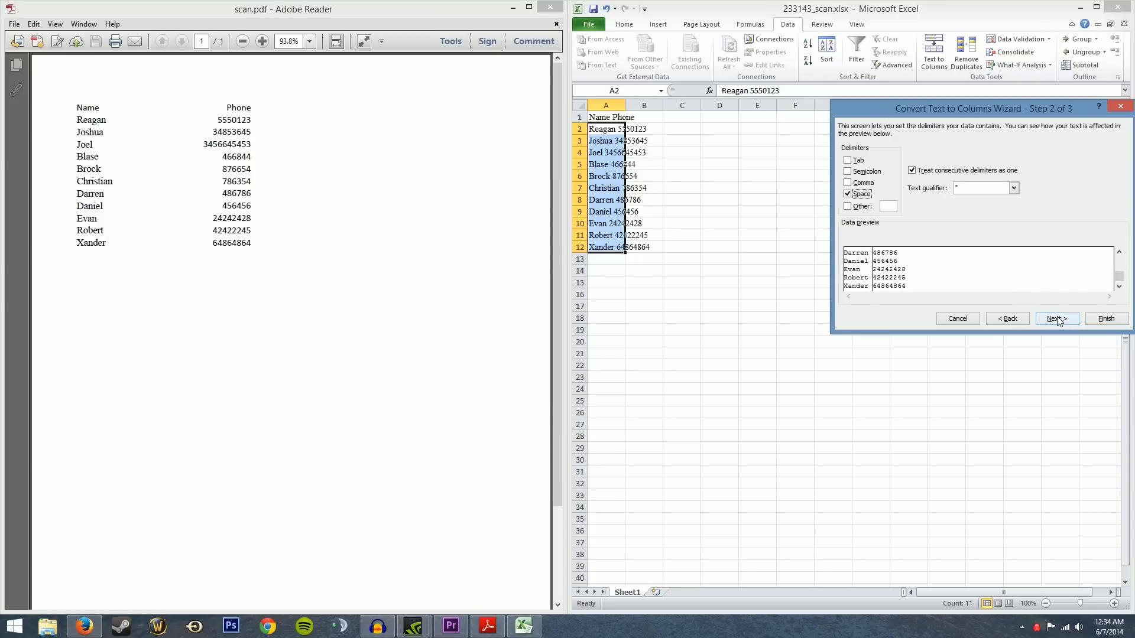
left_click(1056, 318)
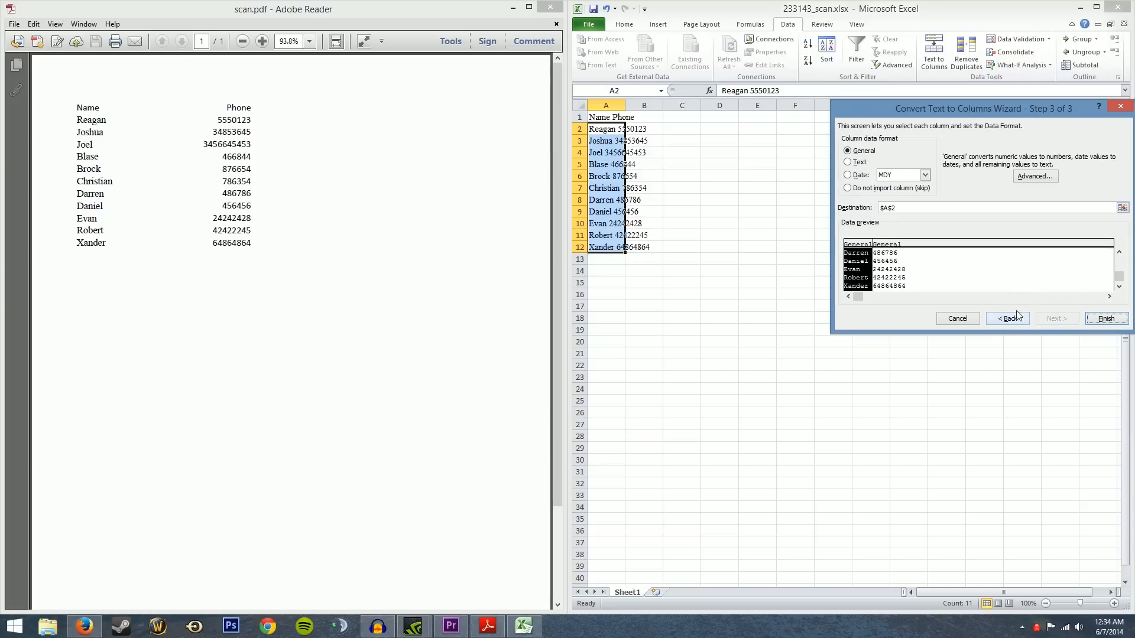
left_click(1106, 318)
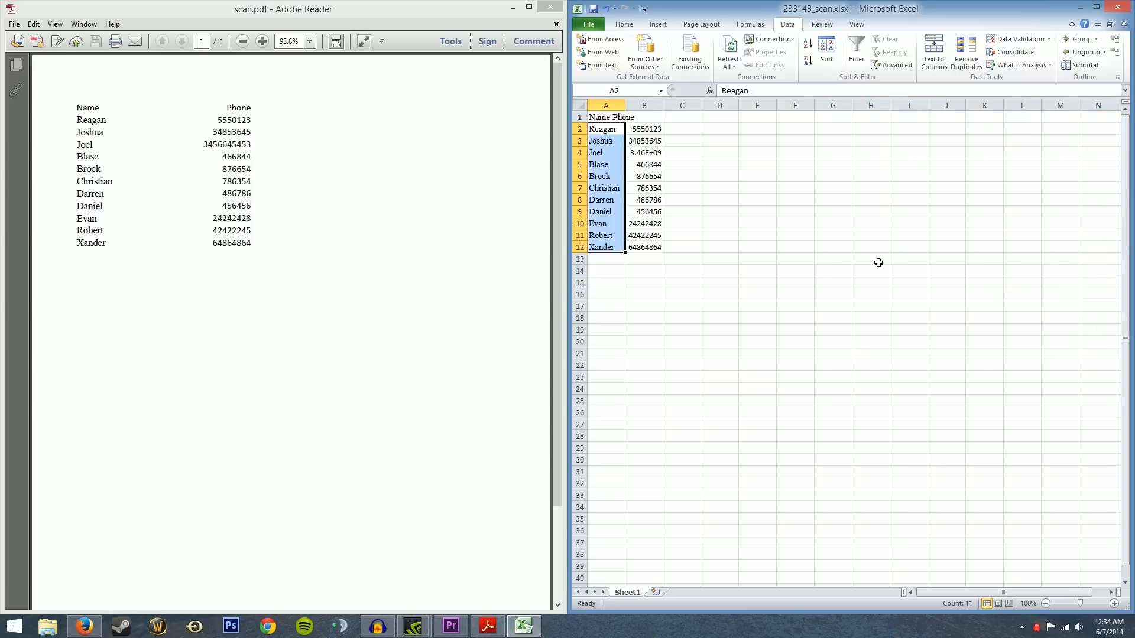
Check the split entries and separate the A1 header into Name and Phone columns.
left_click(602, 152)
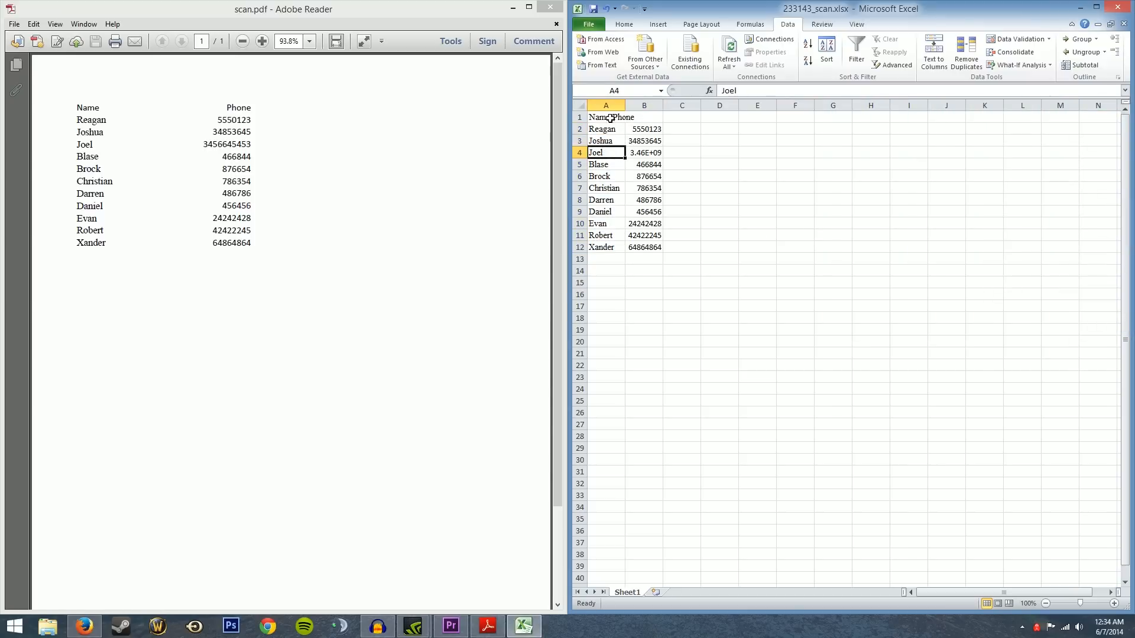
left_click(643, 212)
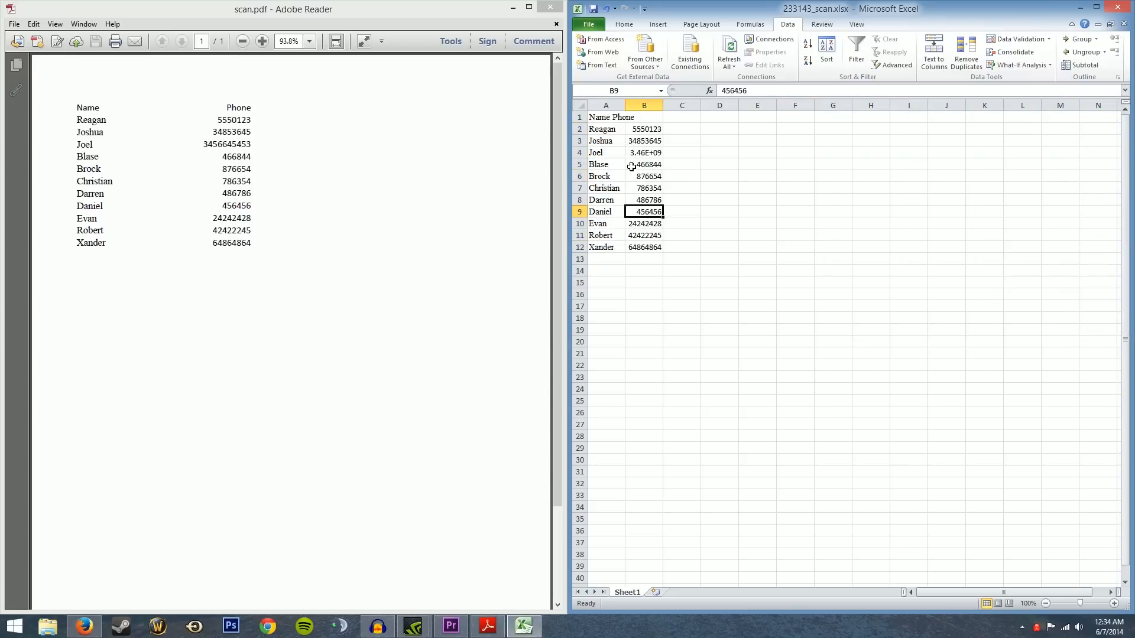
left_click(605, 117)
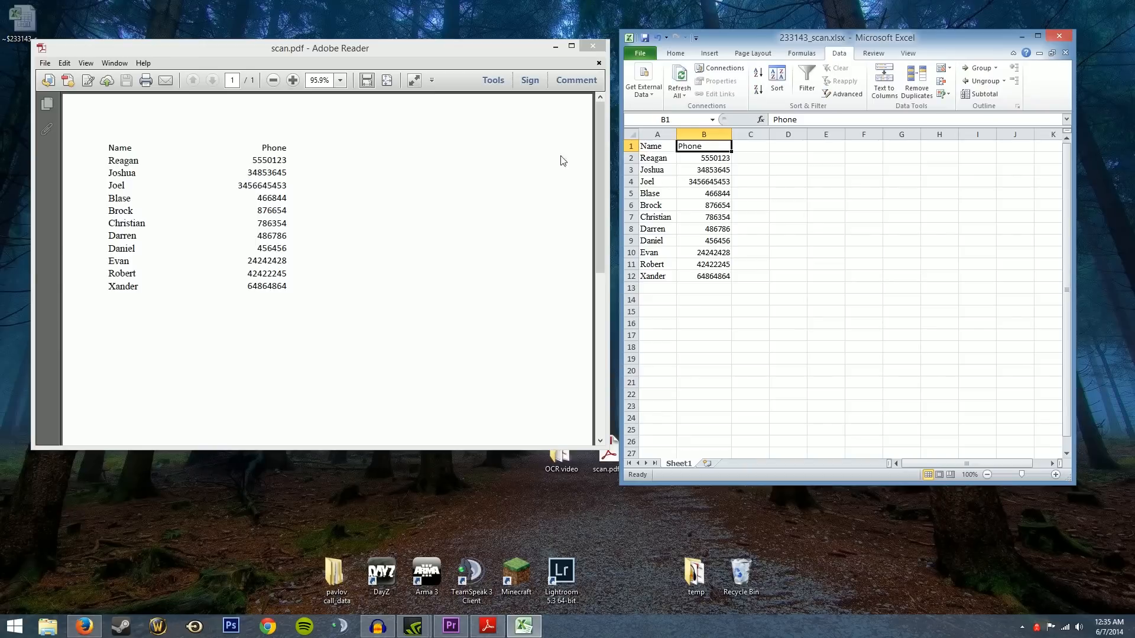
mouse_move(732, 225)
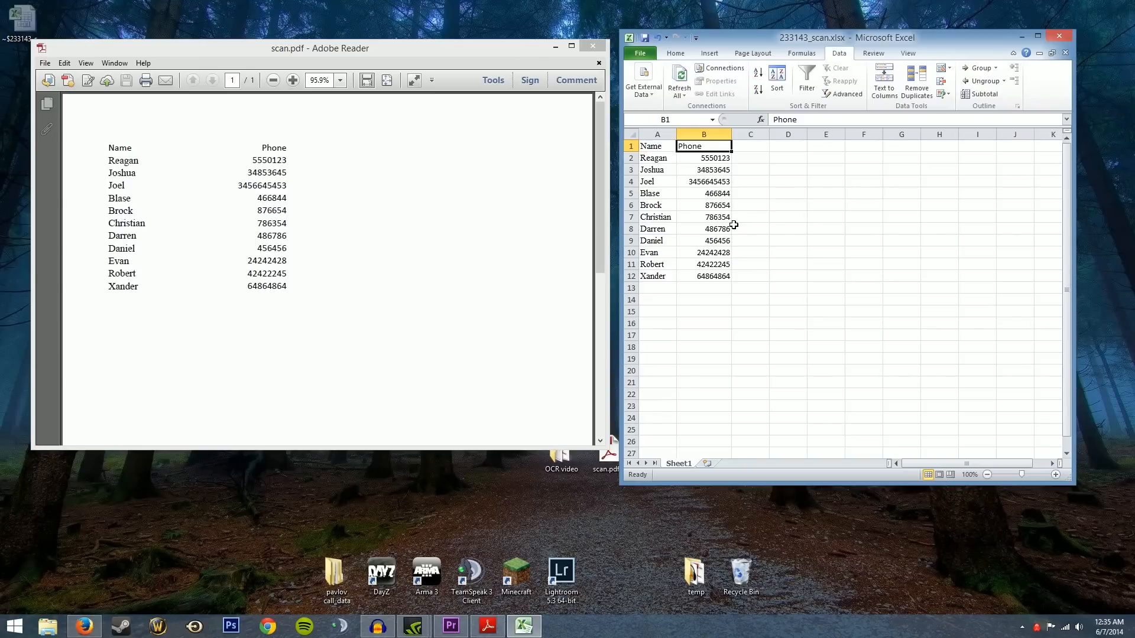
left_click(703, 157)
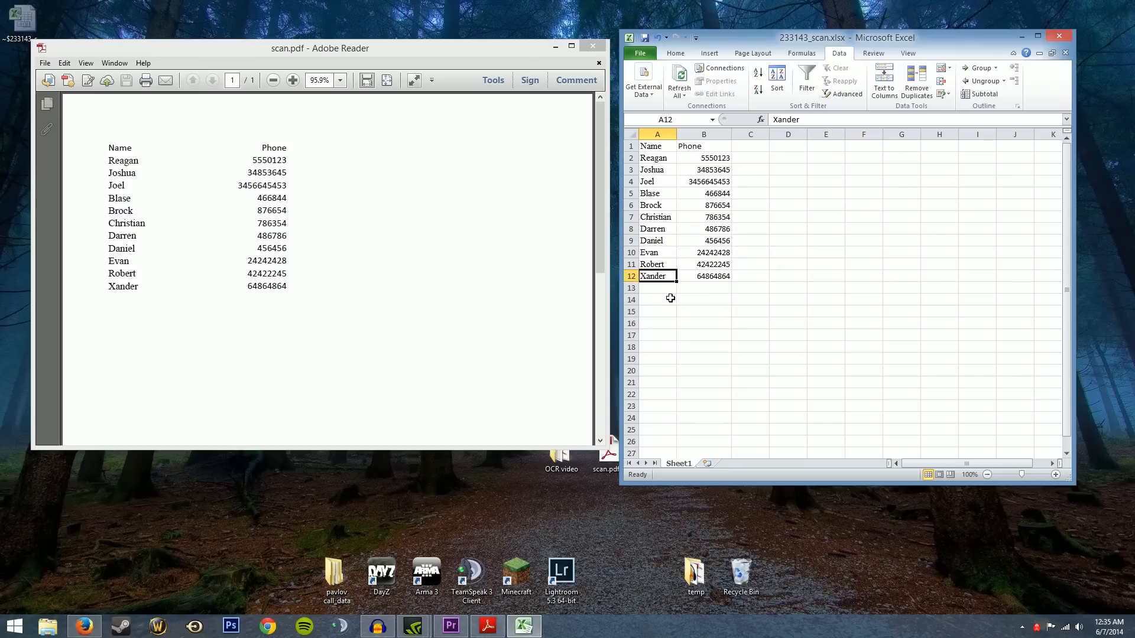
Verify Xander's, Joshua's and Reagan's numbers show in full against scan.pdf.
left_click(702, 275)
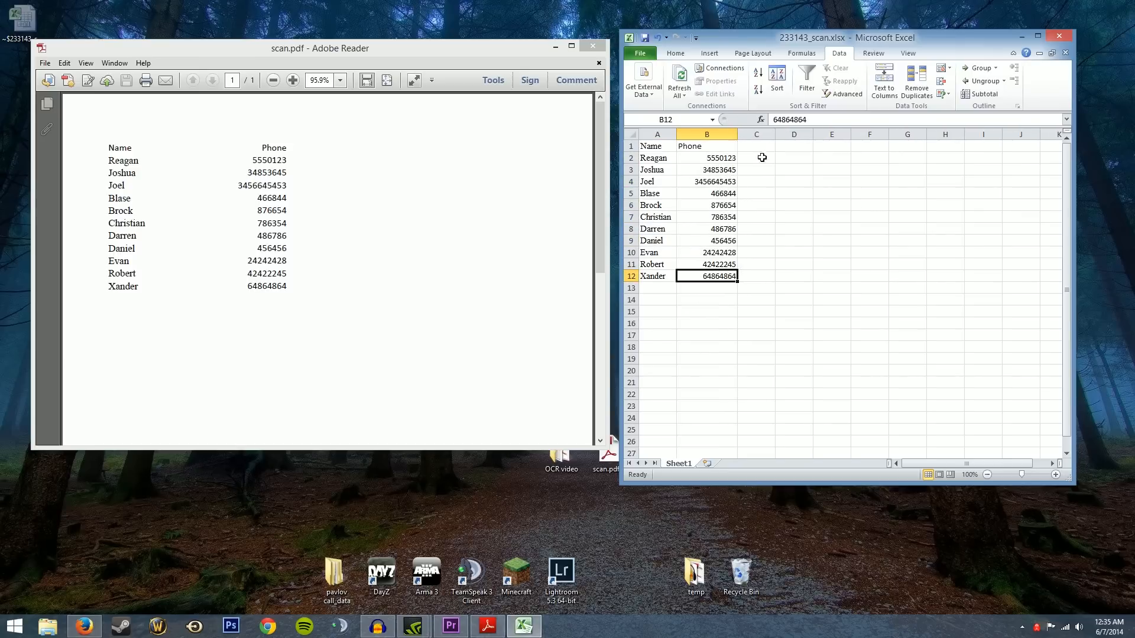
left_click(707, 169)
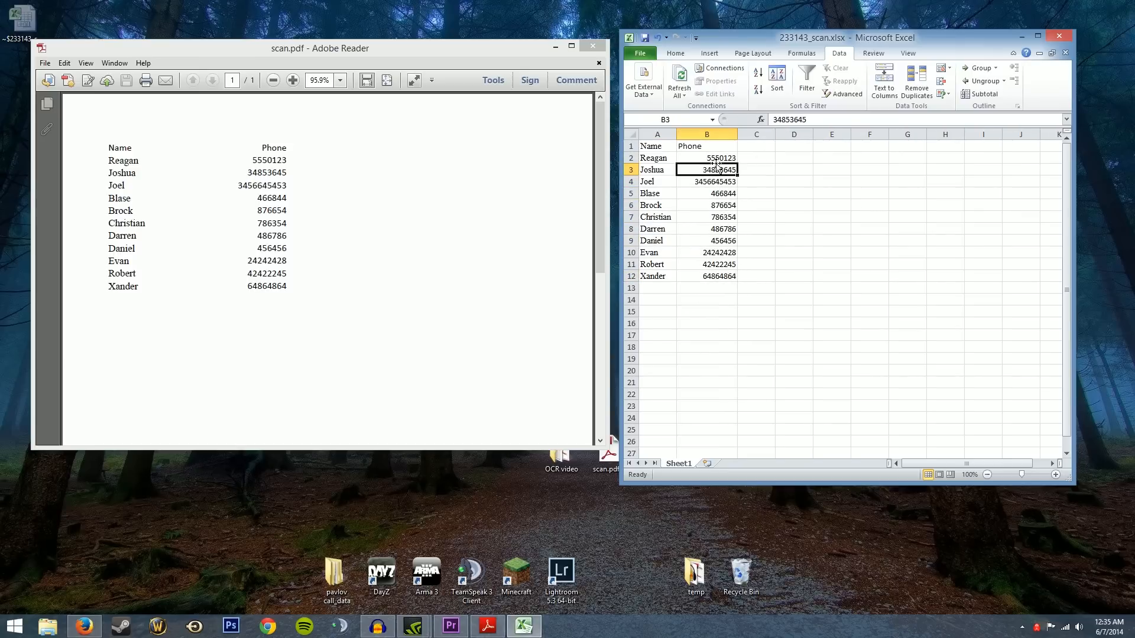
left_click(706, 157)
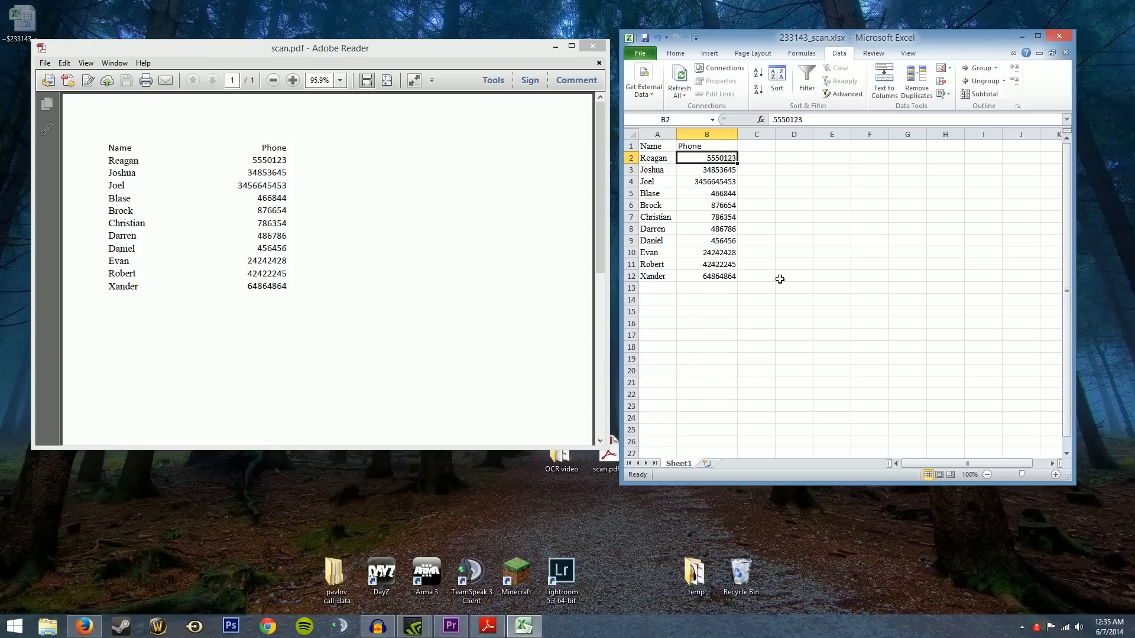
left_click(793, 276)
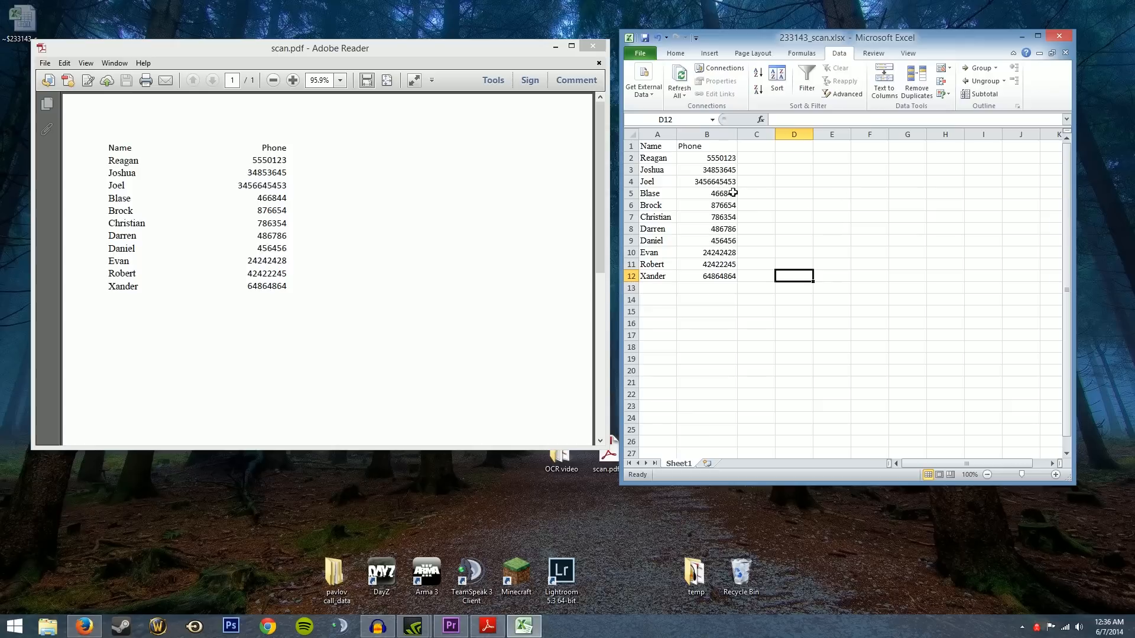
left_click(706, 169)
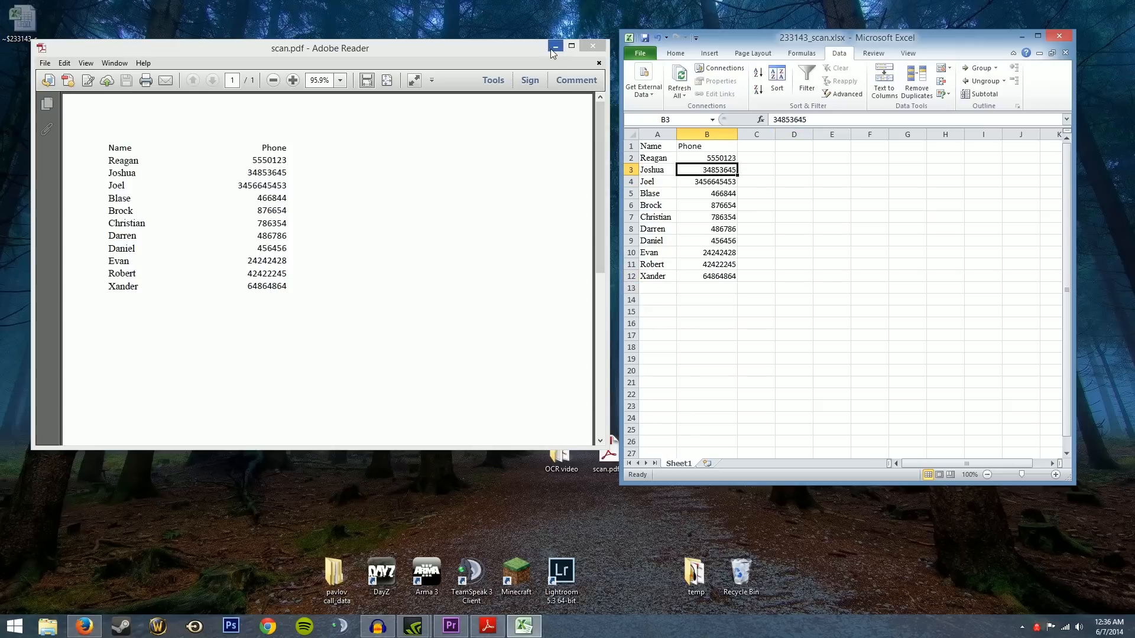
Minimize the scanned PDF, review the table, and close the Excel spreadsheet window.
left_click(555, 46)
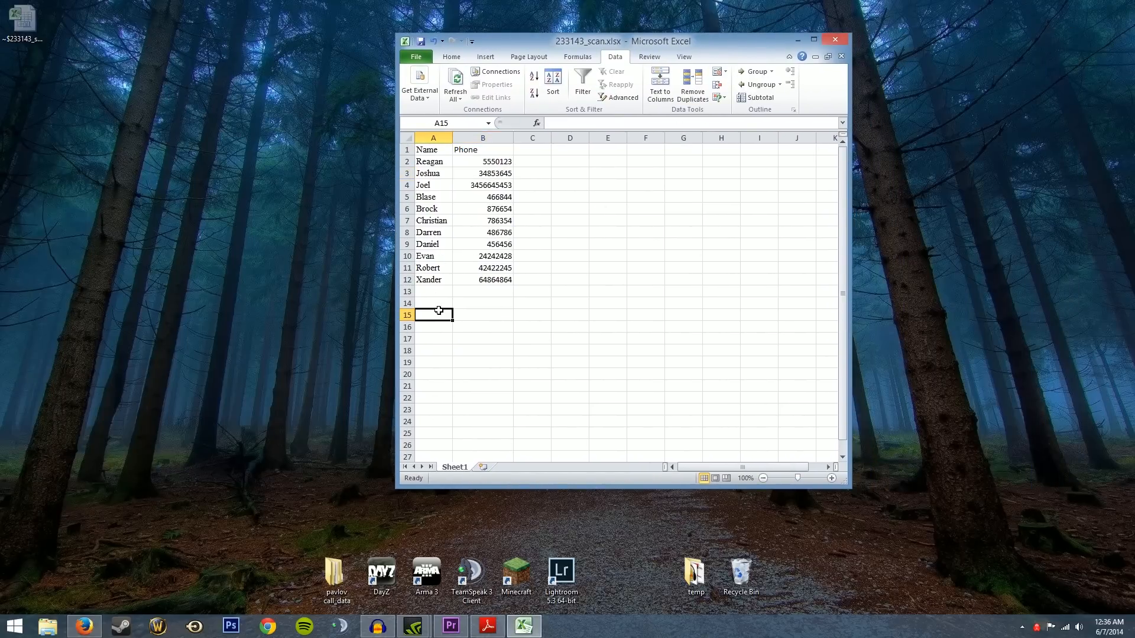
left_click(682, 338)
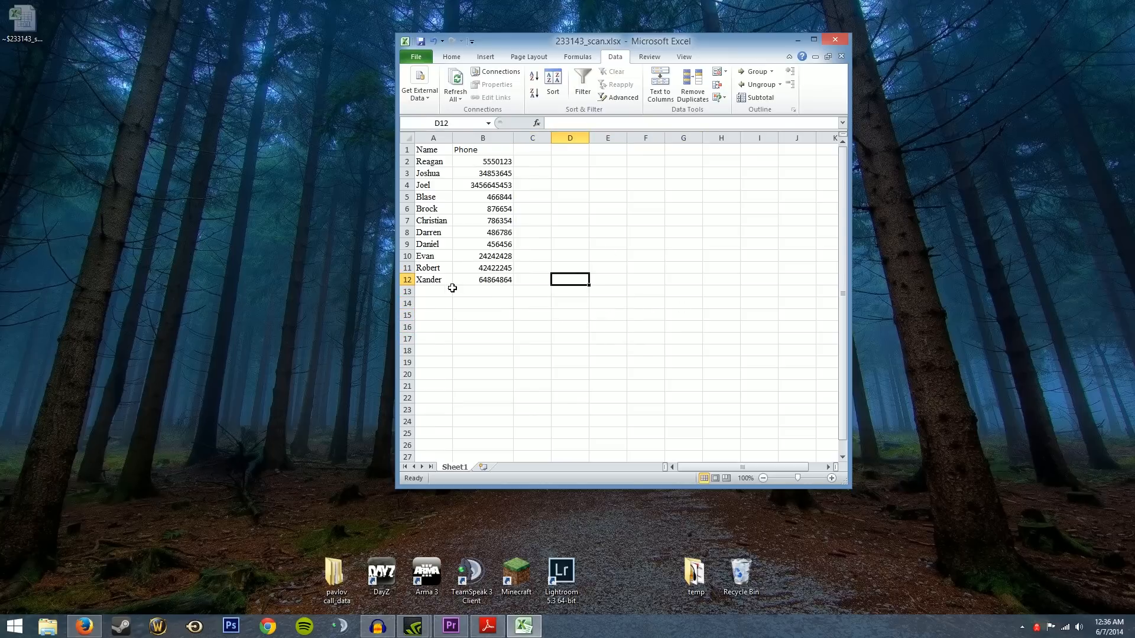
mouse_move(488, 209)
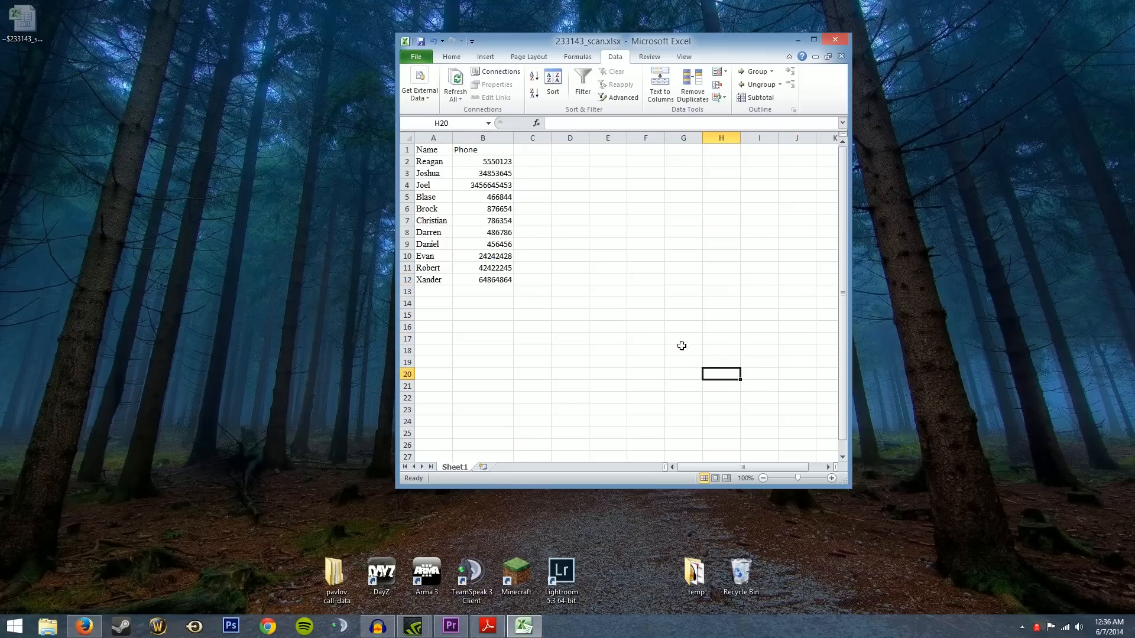
left_click_drag(569, 255, 664, 333)
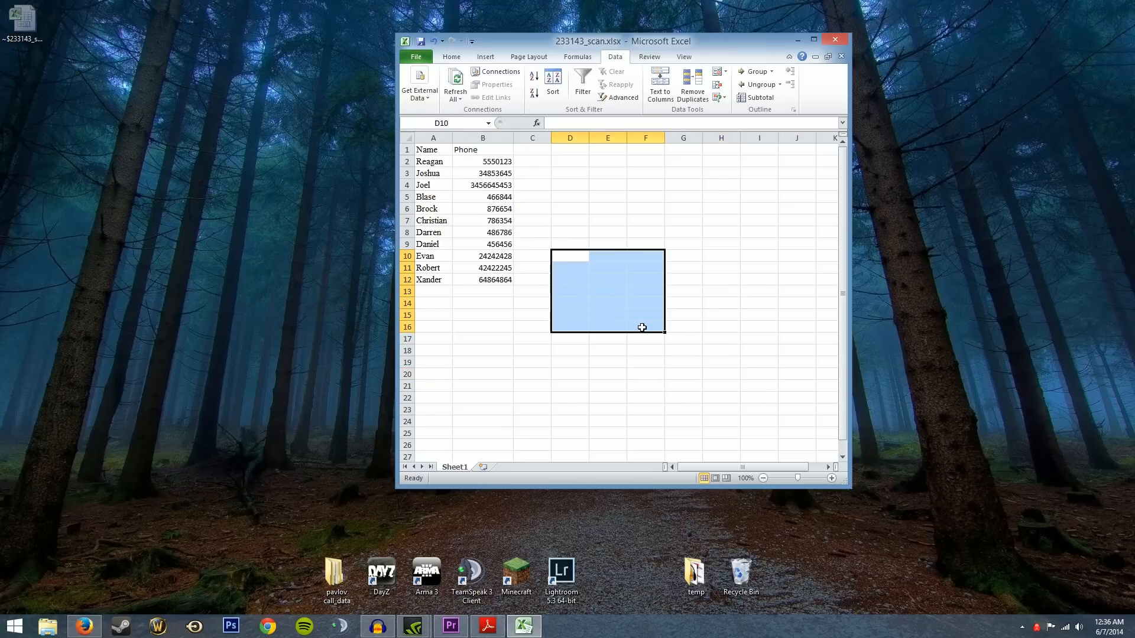
left_click(532, 303)
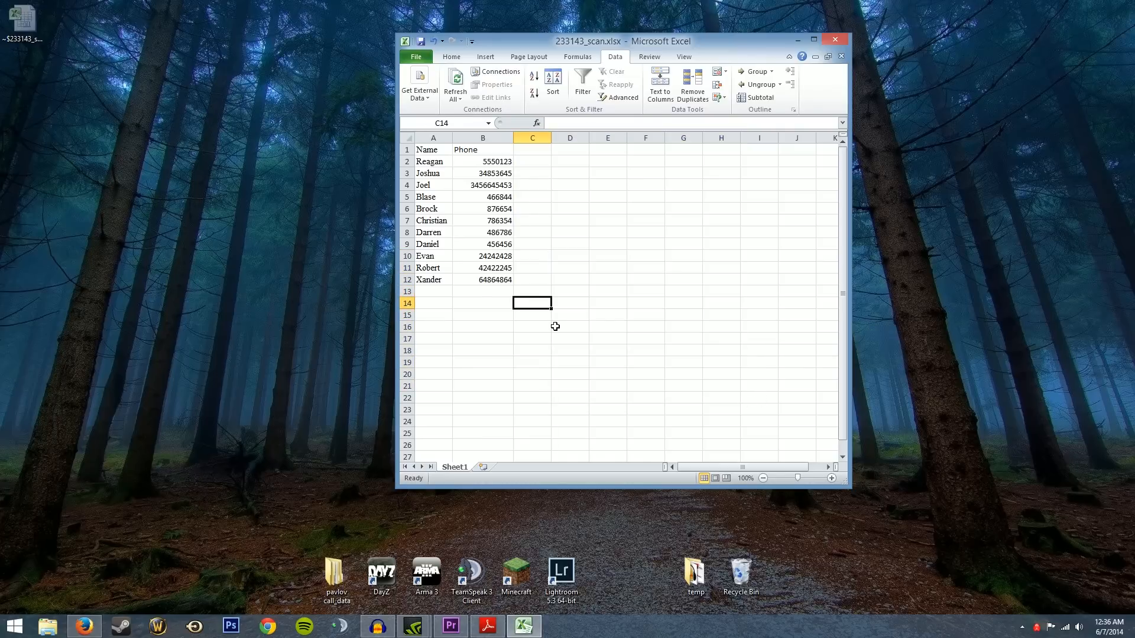
scroll("down", 3)
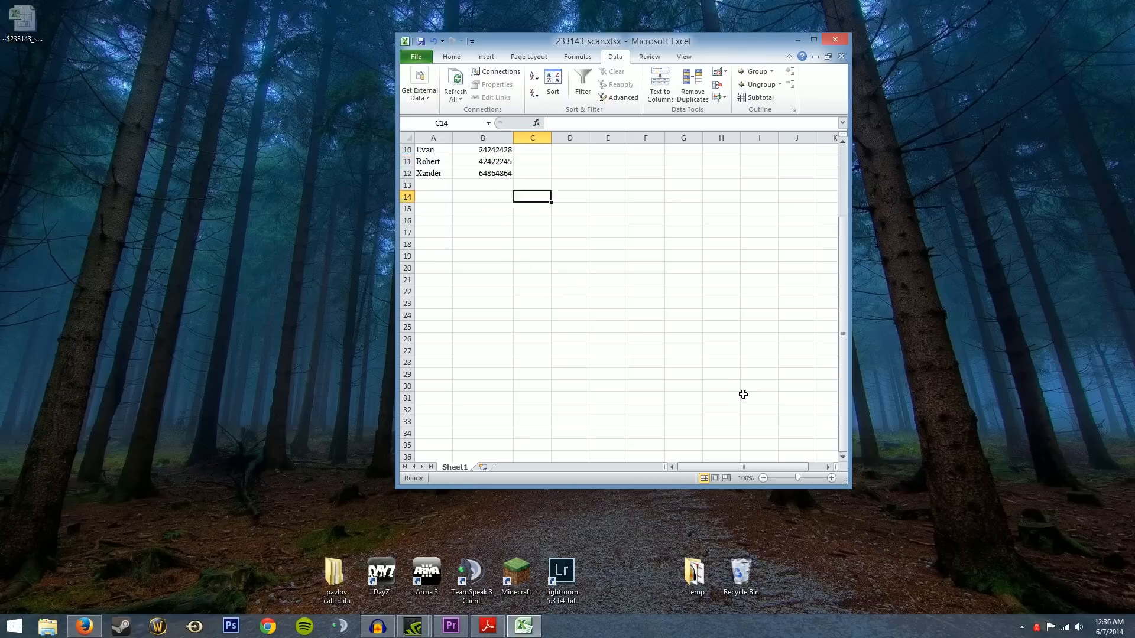
left_click(817, 41)
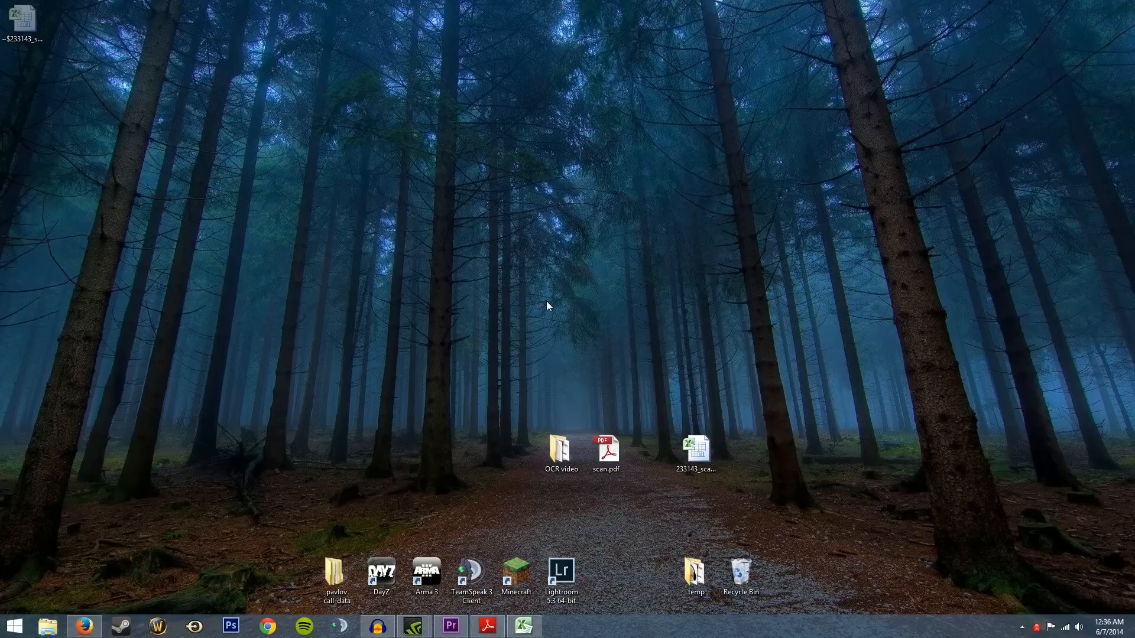
mouse_move(504, 372)
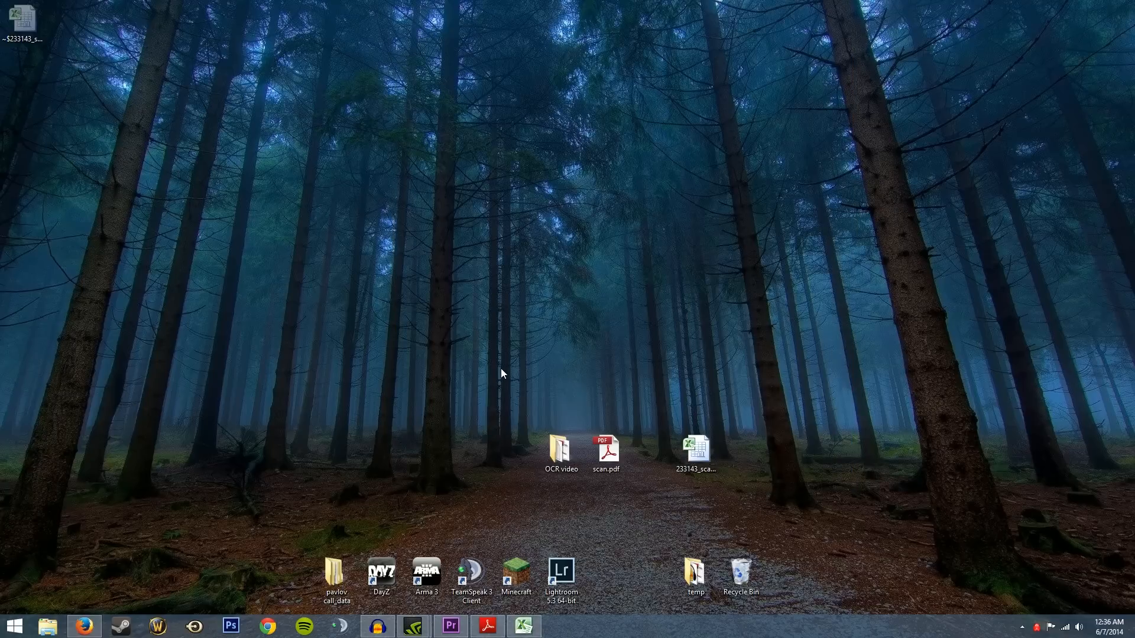